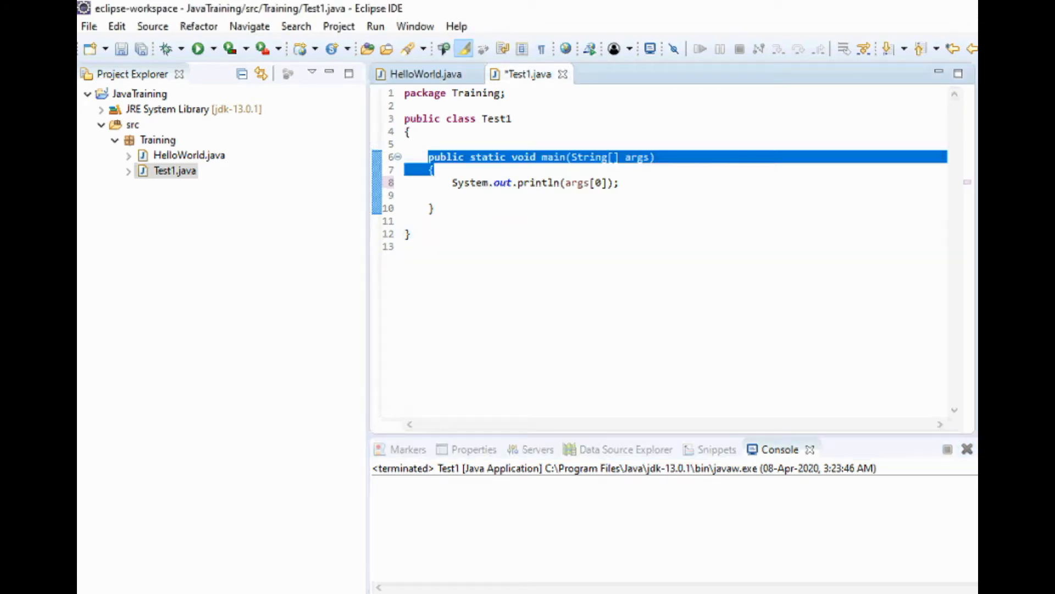
Review the main method's String[] args parameter in Test1.java before running.
left_click(587, 157)
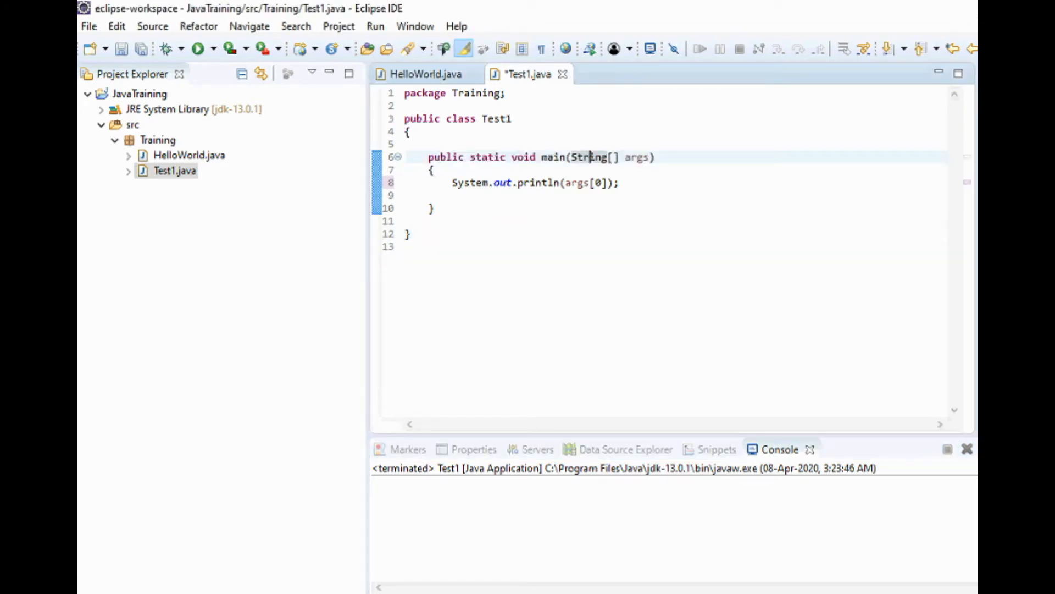
left_click_drag(571, 157, 646, 157)
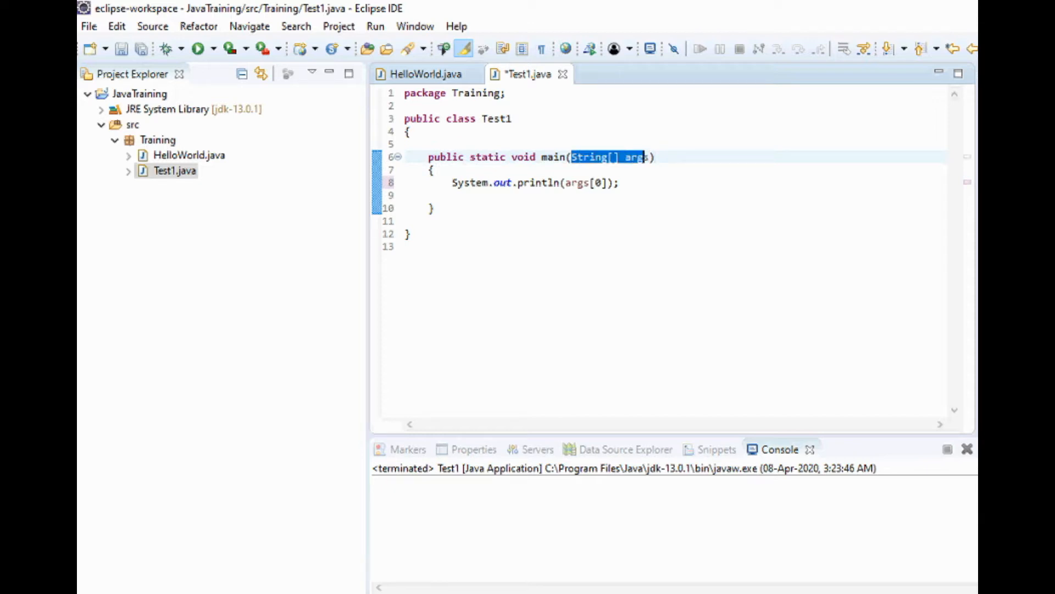
left_click(569, 157)
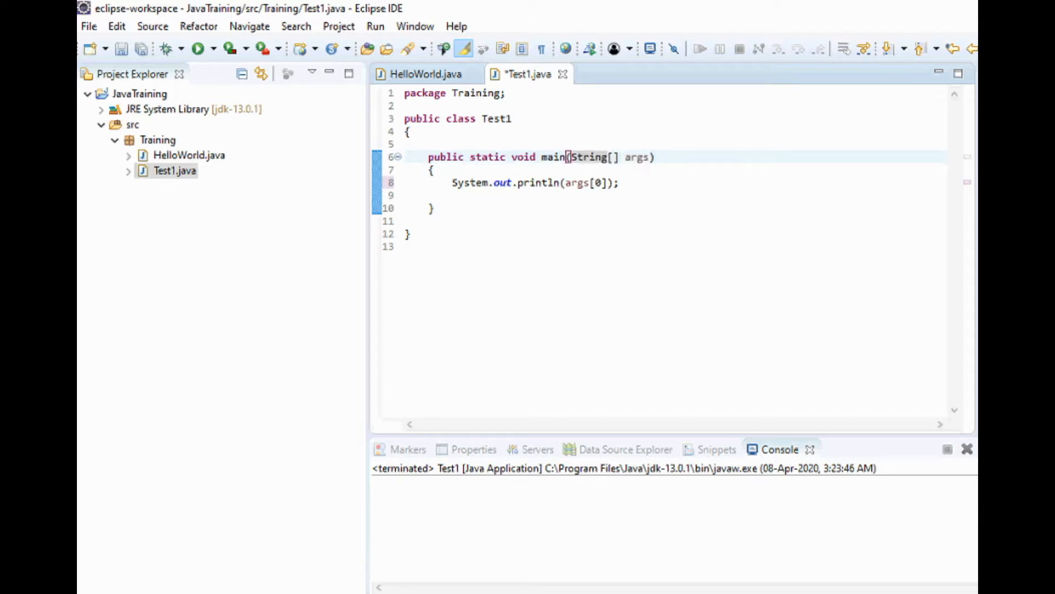
double_click(638, 157)
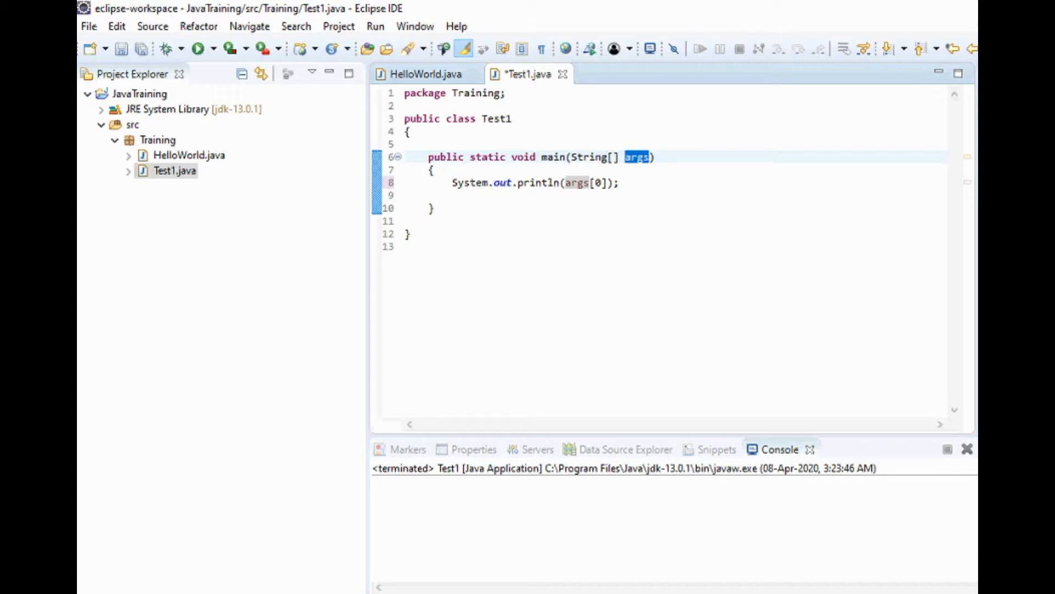
double_click(590, 157)
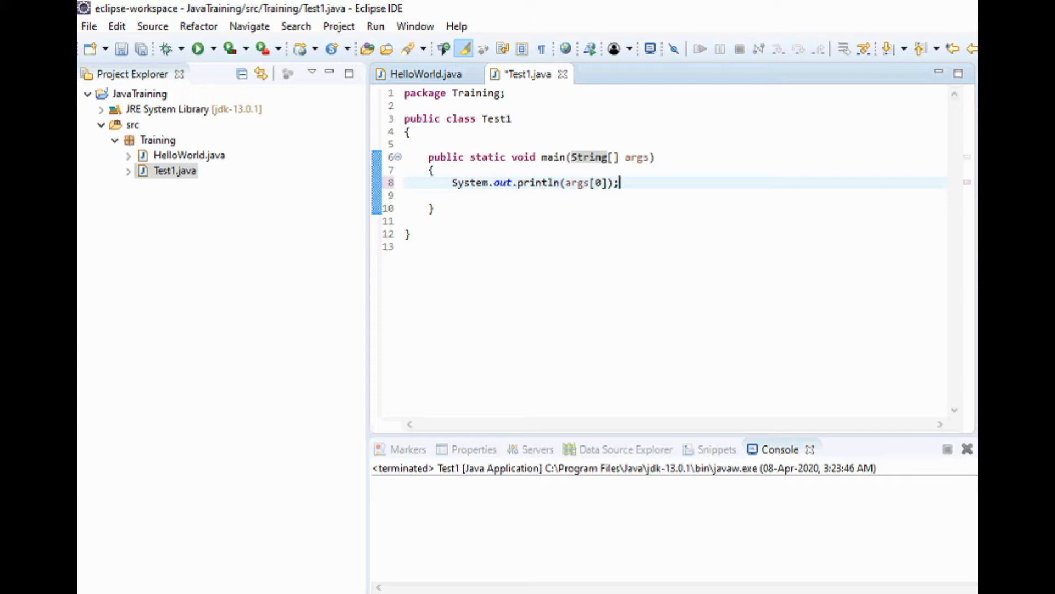
double_click(578, 182)
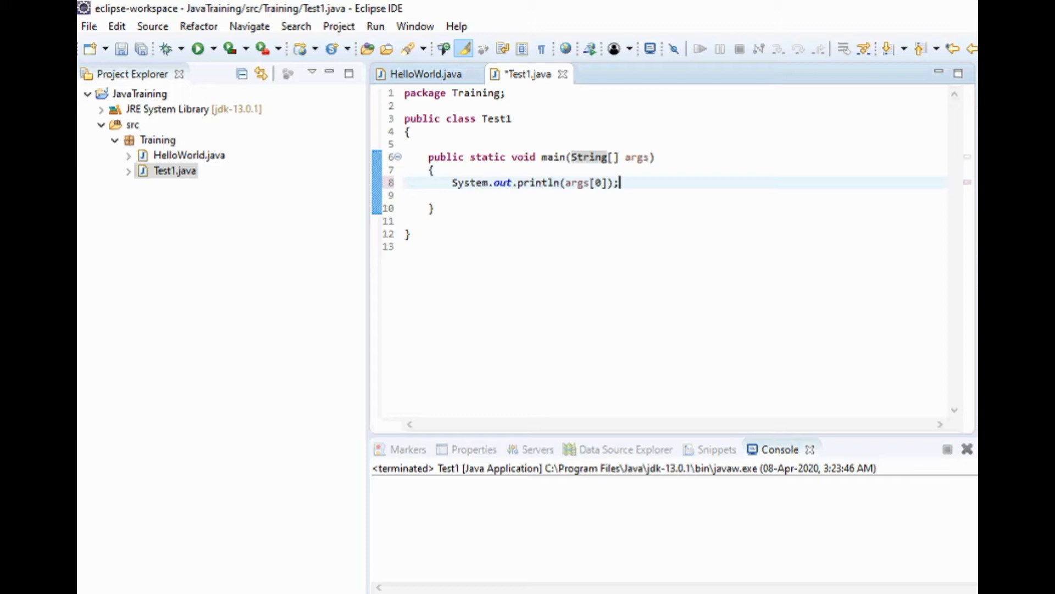
mouse_move(468, 182)
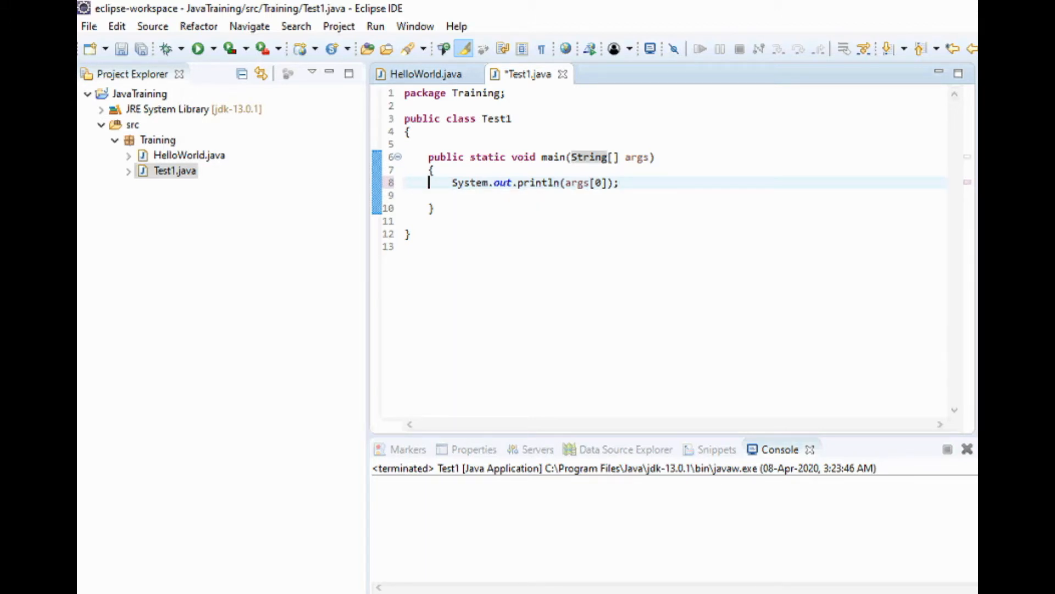
right_click(499, 183)
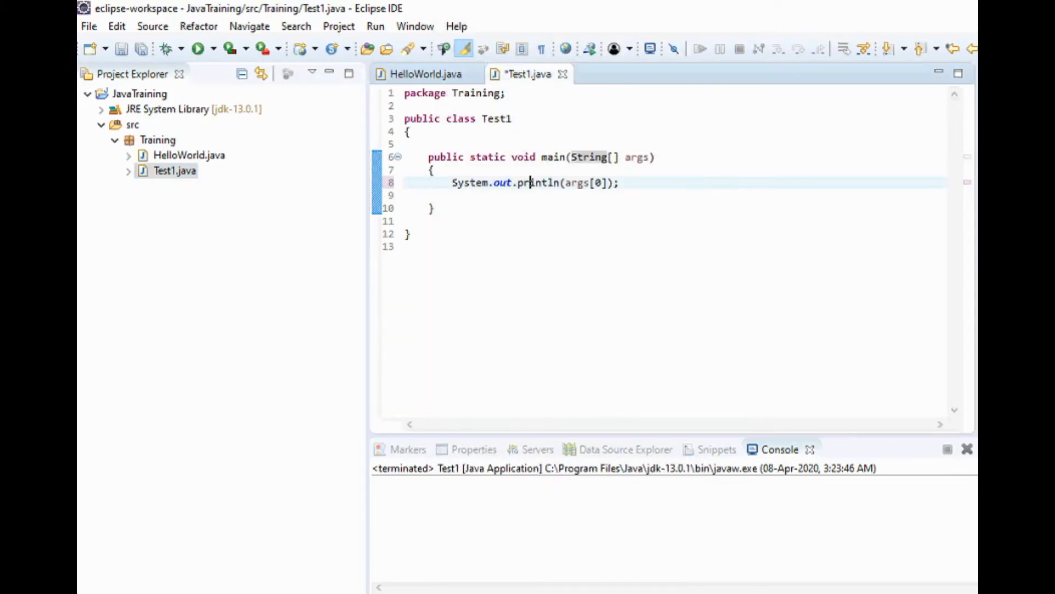
mouse_move(198, 50)
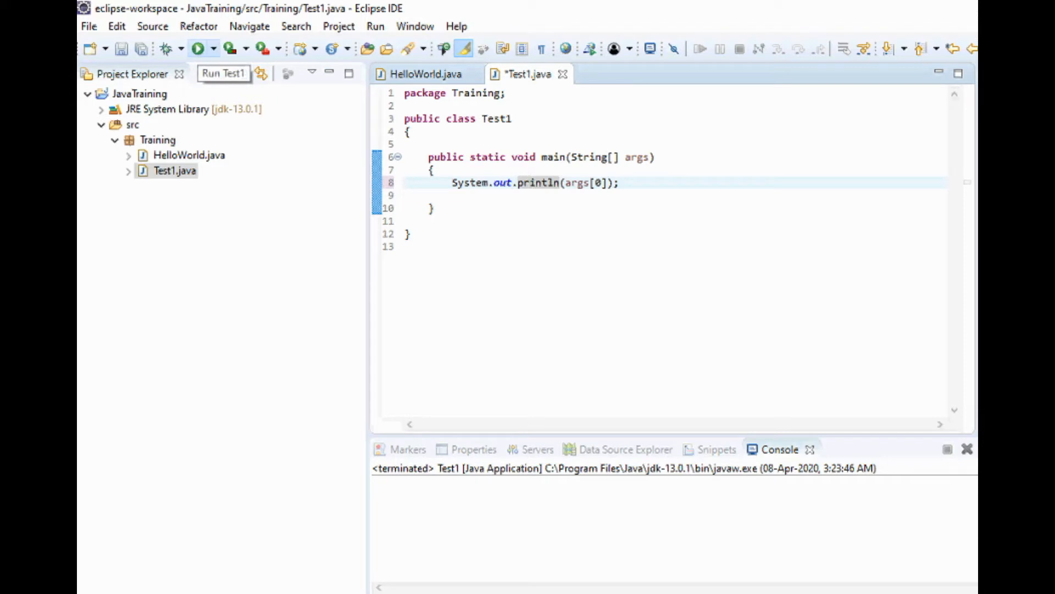
mouse_move(242, 73)
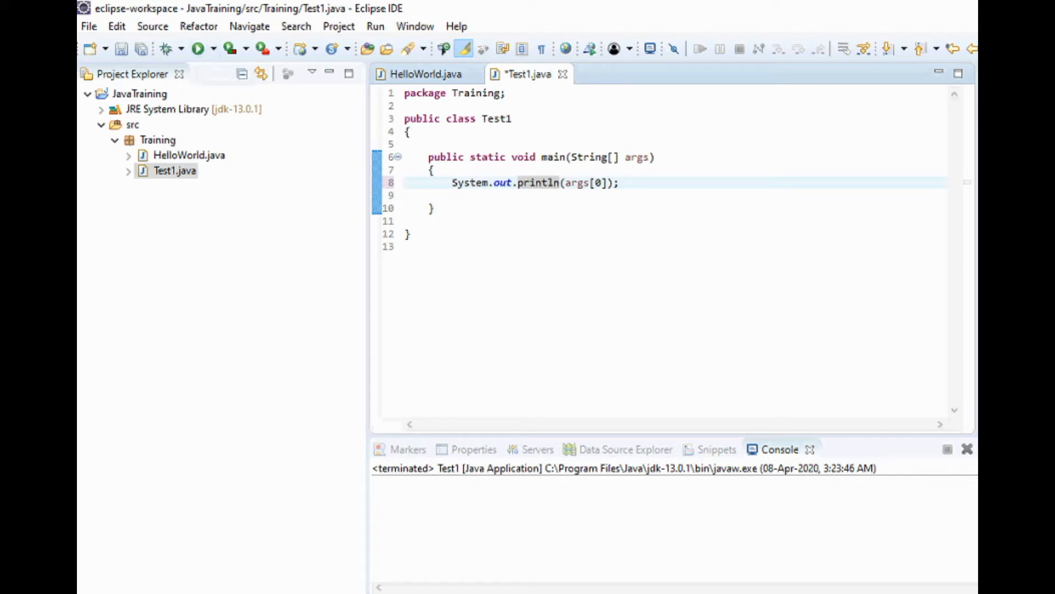
Run Test1 via Run Configurations with program argument Test0, saving Test1.java first.
right_click(545, 184)
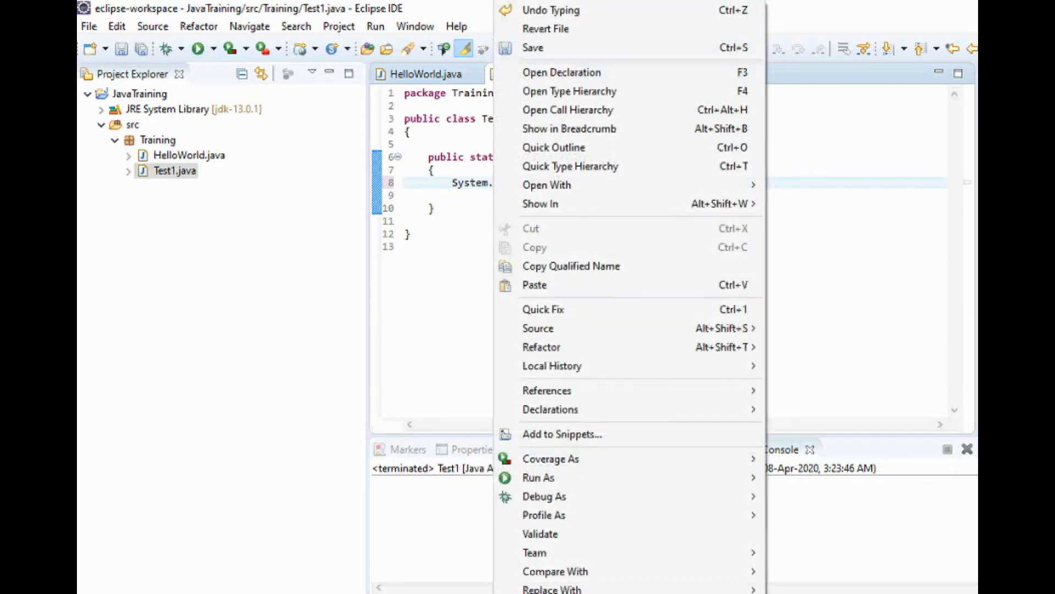
mouse_move(544, 515)
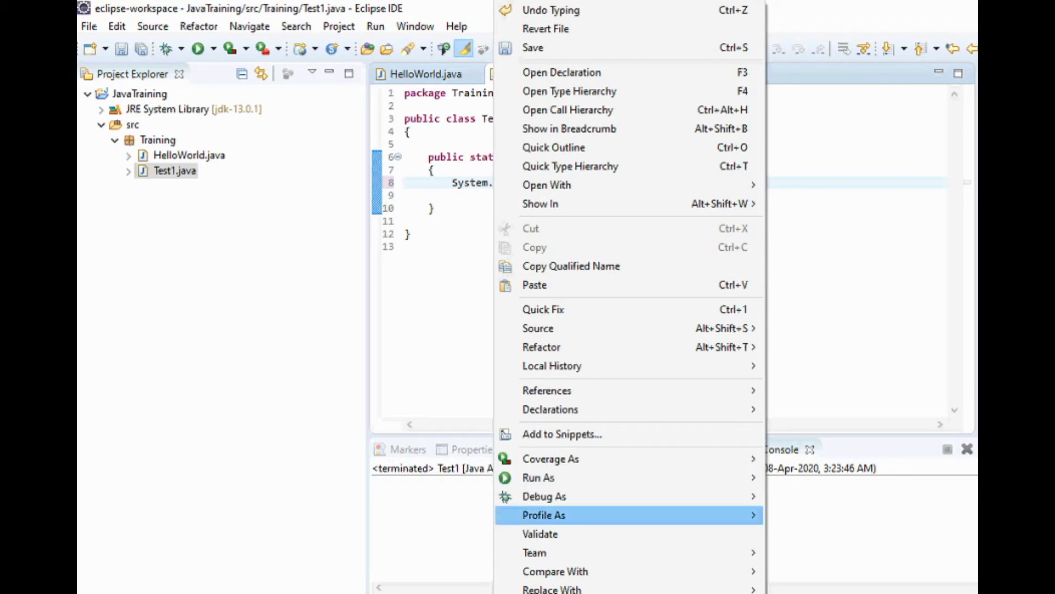
mouse_move(539, 478)
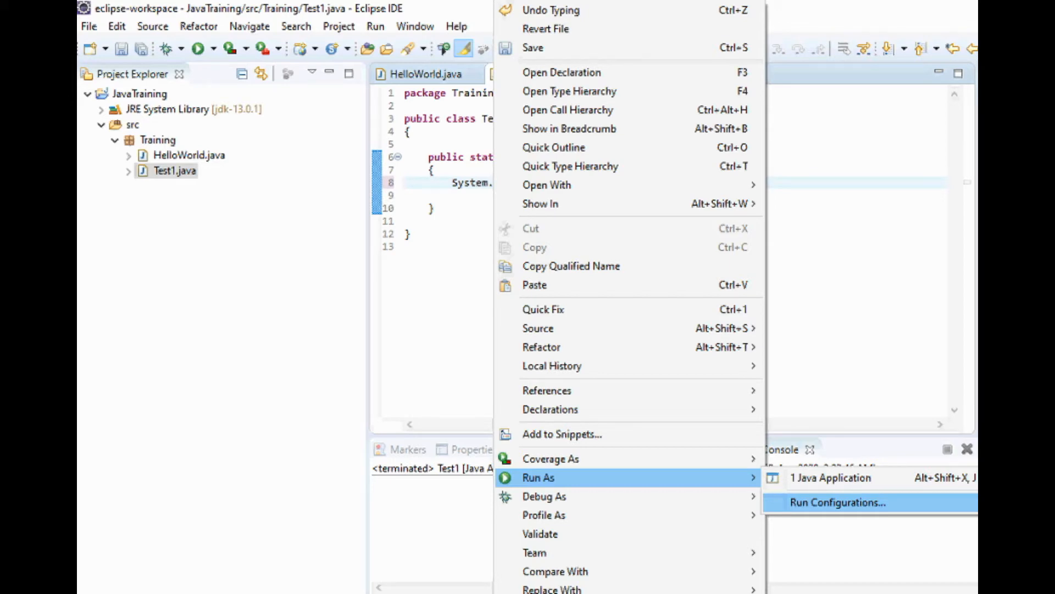
left_click(838, 502)
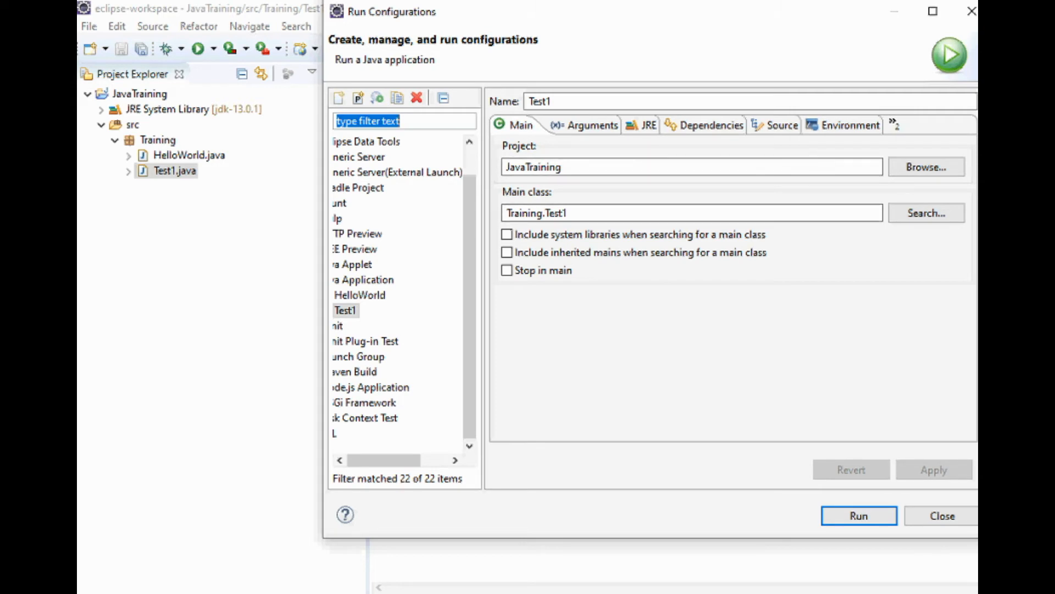
left_click(585, 125)
type("Test0")
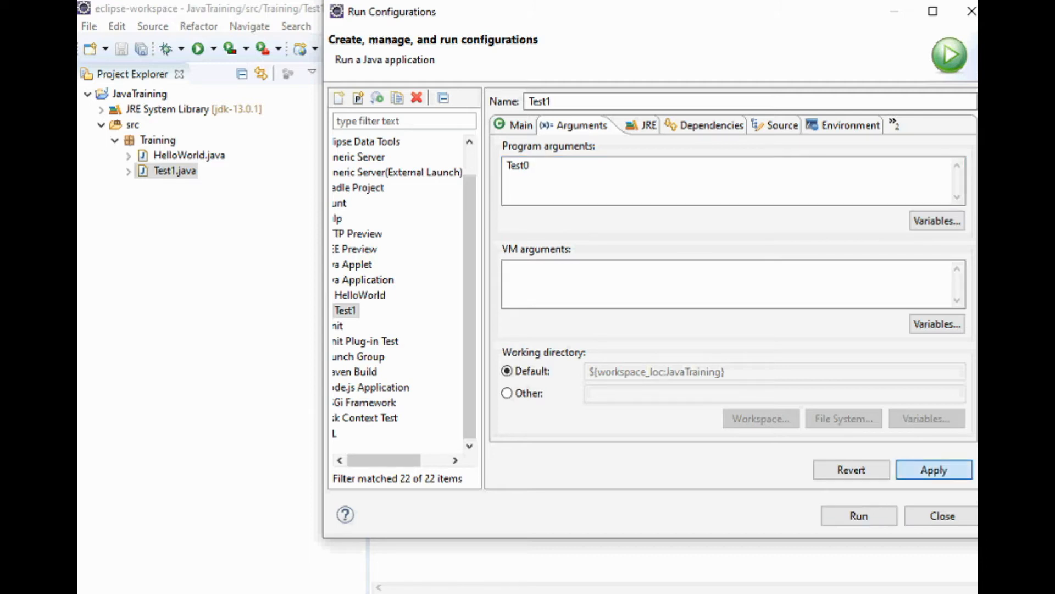
left_click(934, 469)
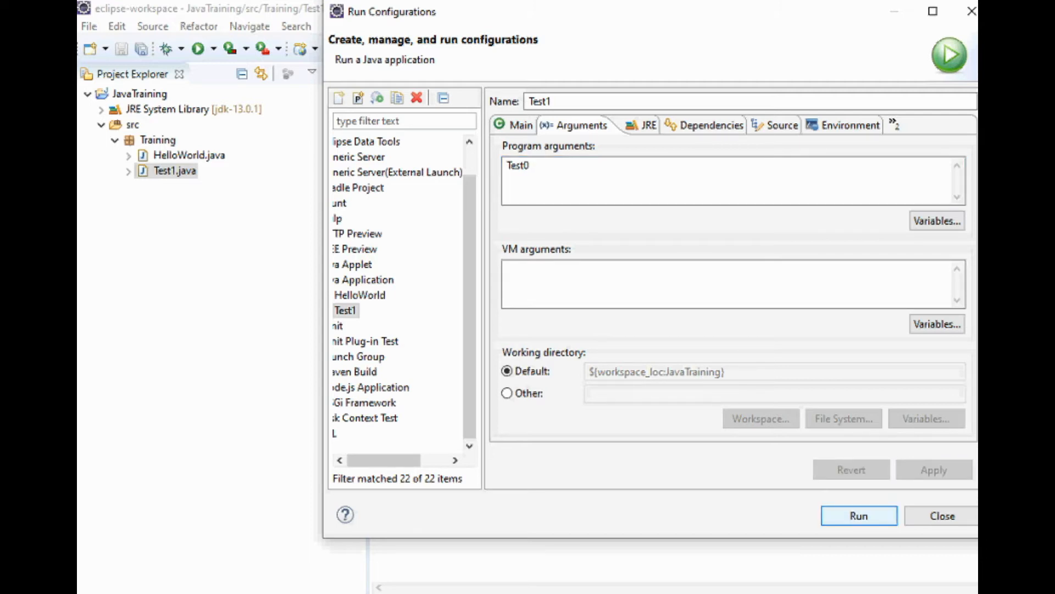
left_click(860, 515)
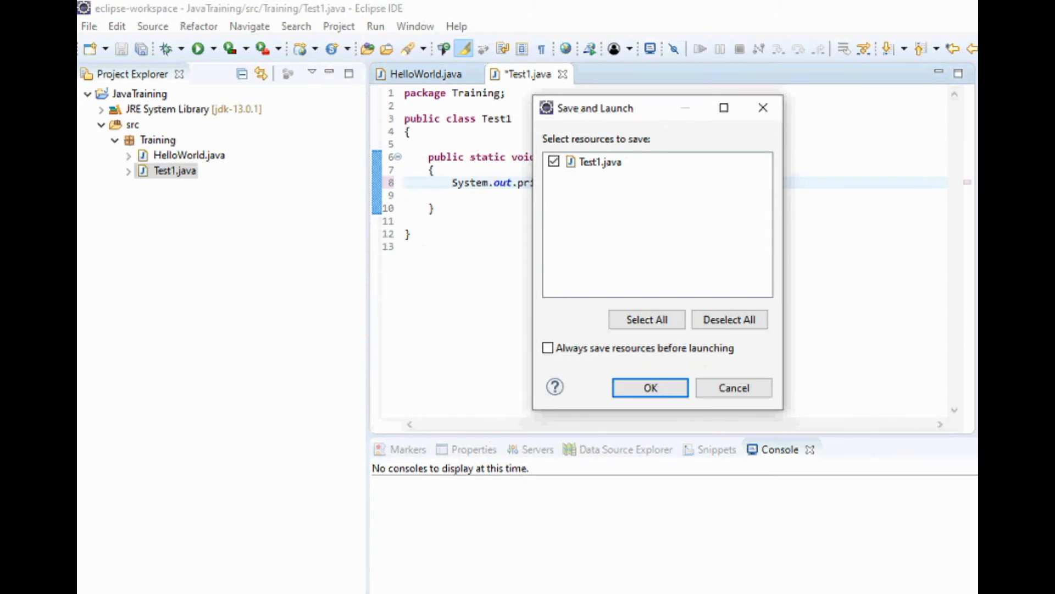
left_click(650, 386)
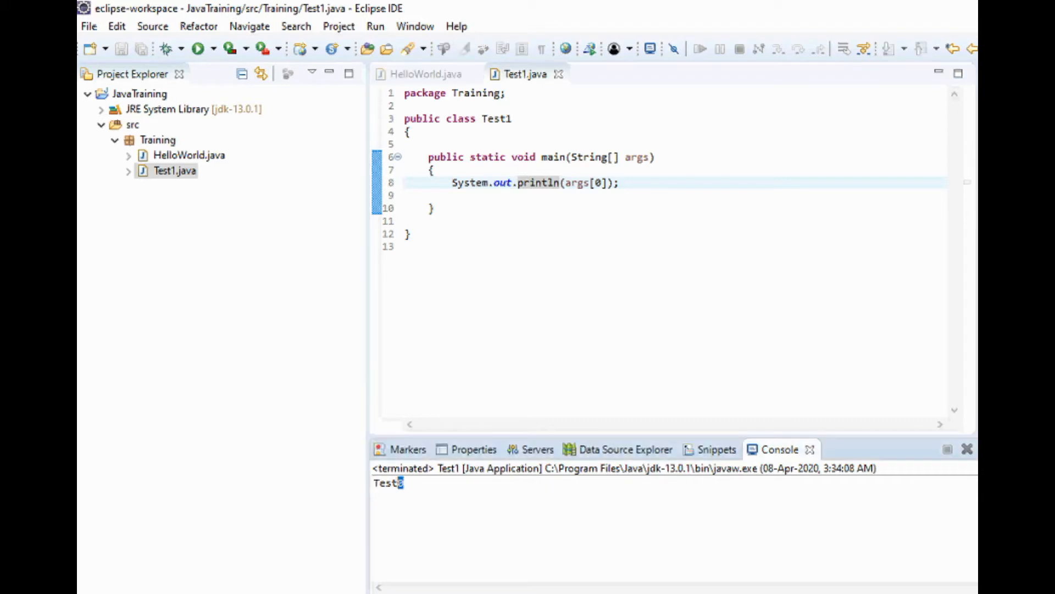
Set Test1's program arguments to Test0 Test1 Test2 Test3 and run it again.
double_click(388, 483)
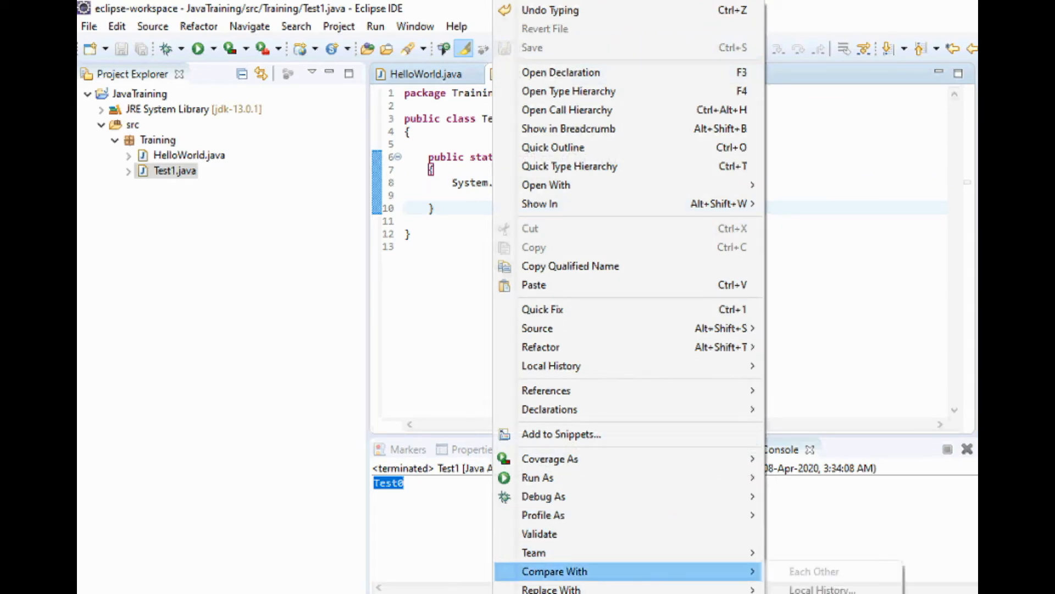
mouse_move(539, 477)
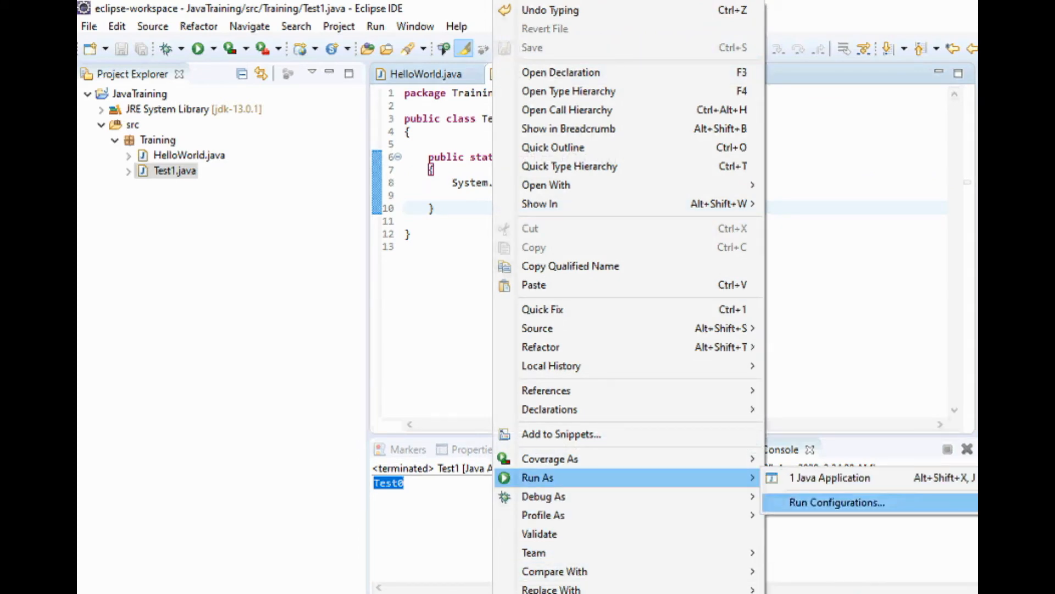
left_click(834, 502)
type("Test0 Te")
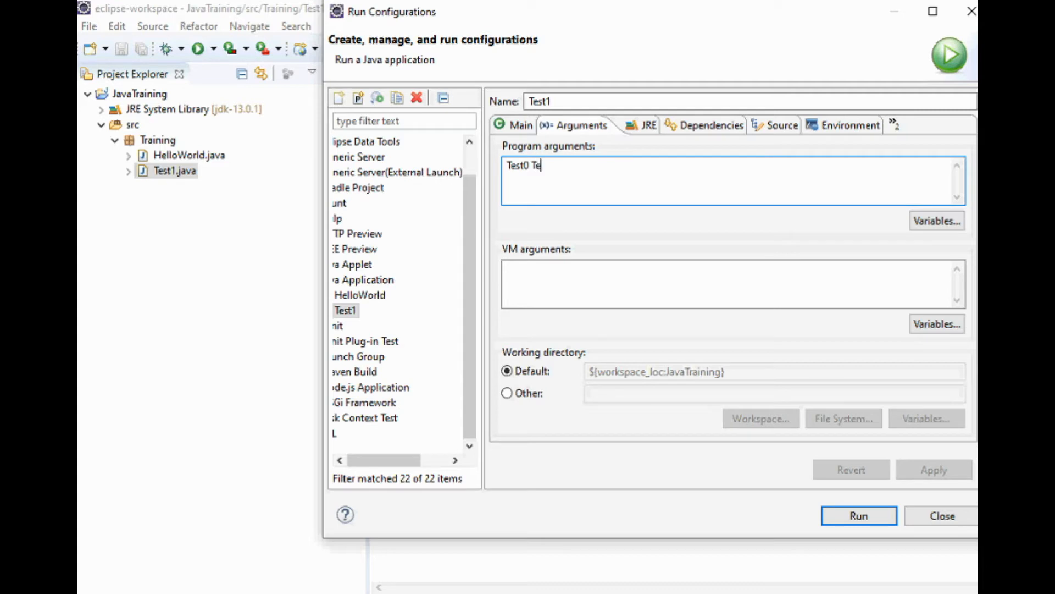
type("st1")
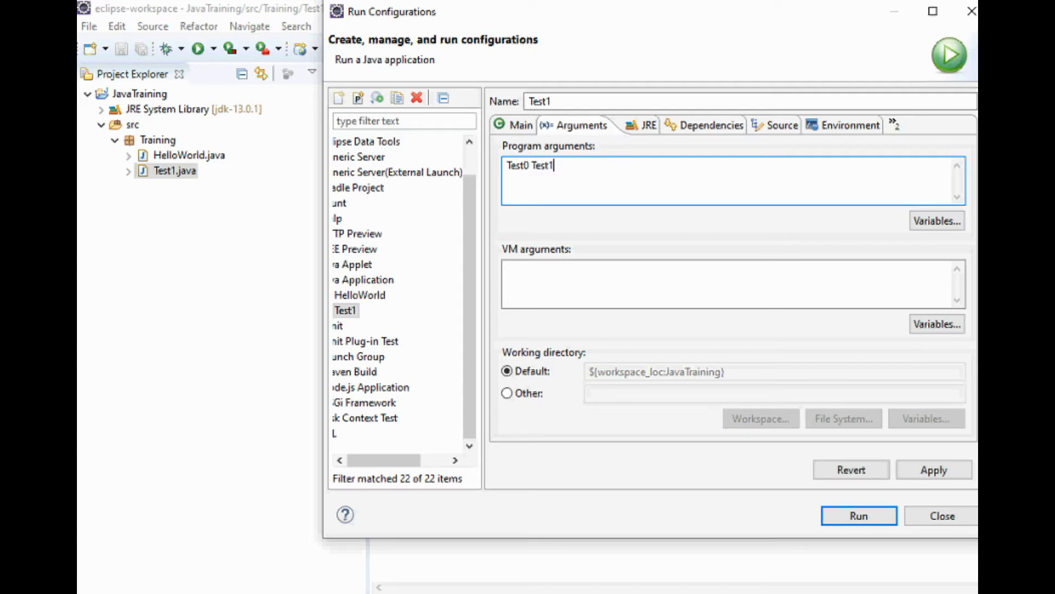
type("Test")
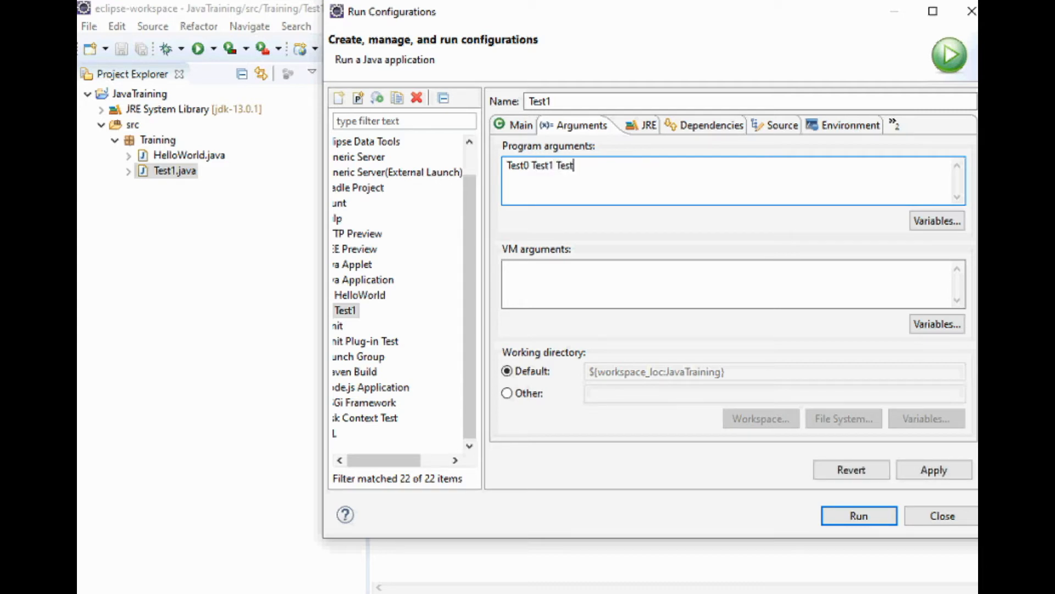
type("2")
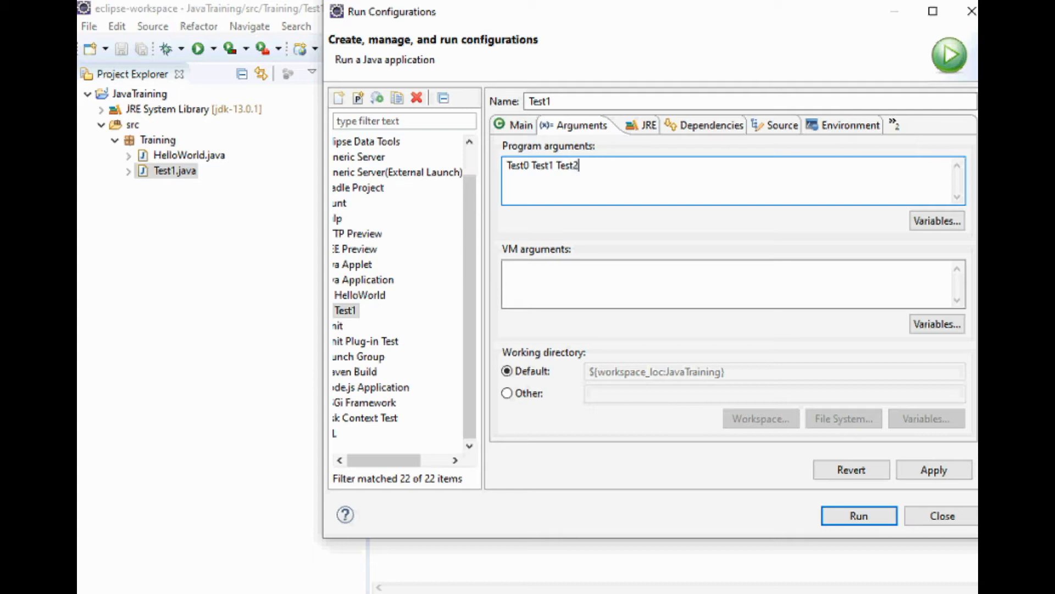
type("Test")
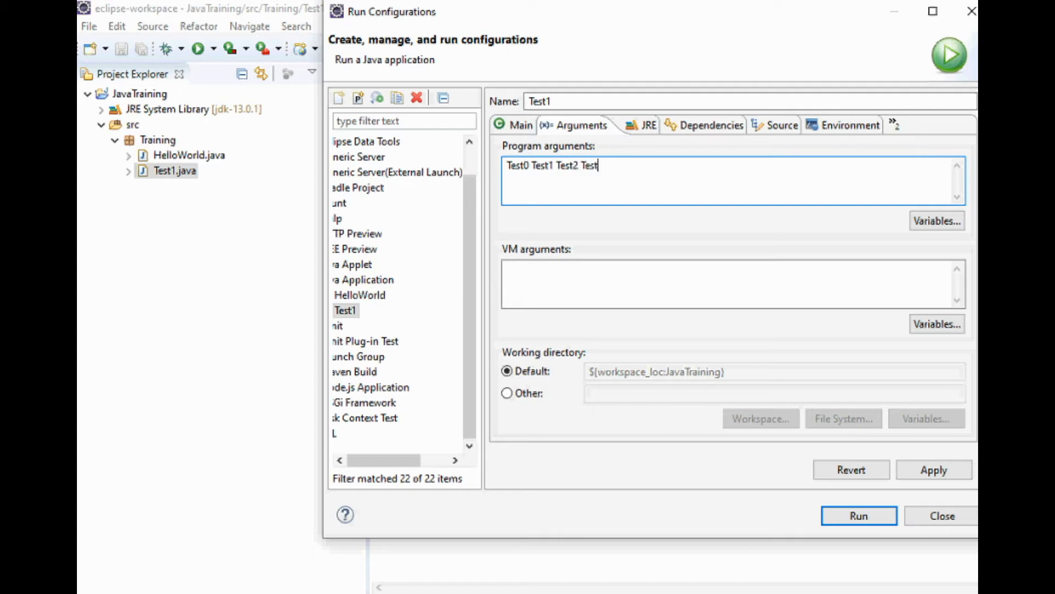
type("3")
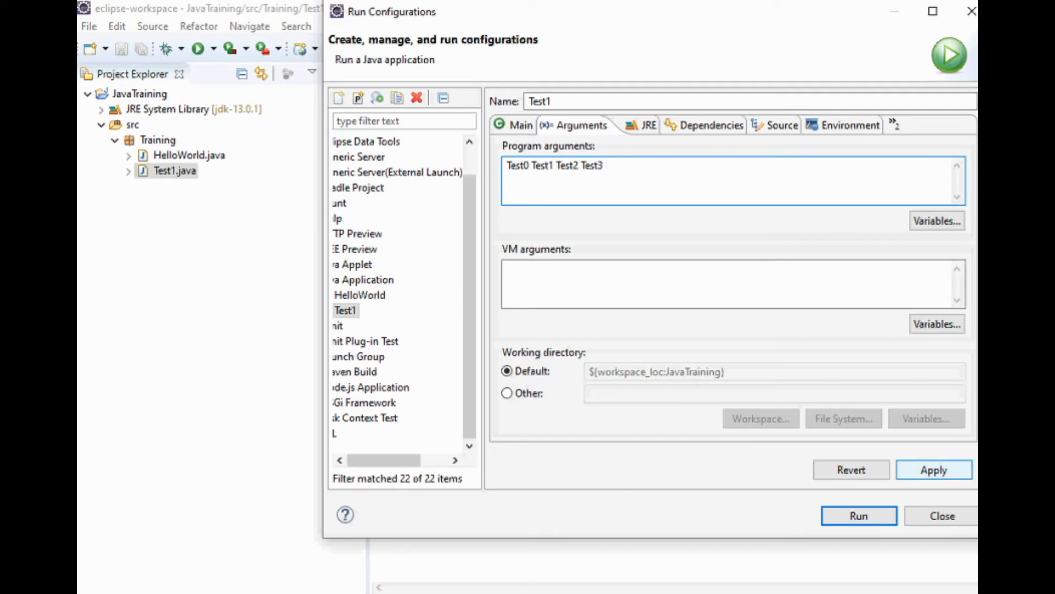
left_click(934, 469)
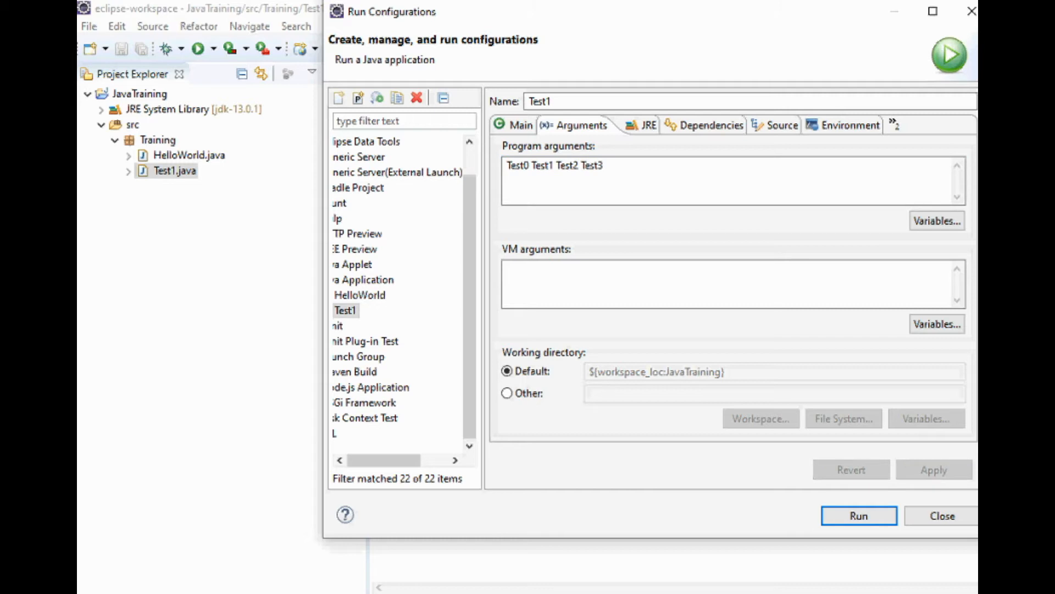
left_click(859, 516)
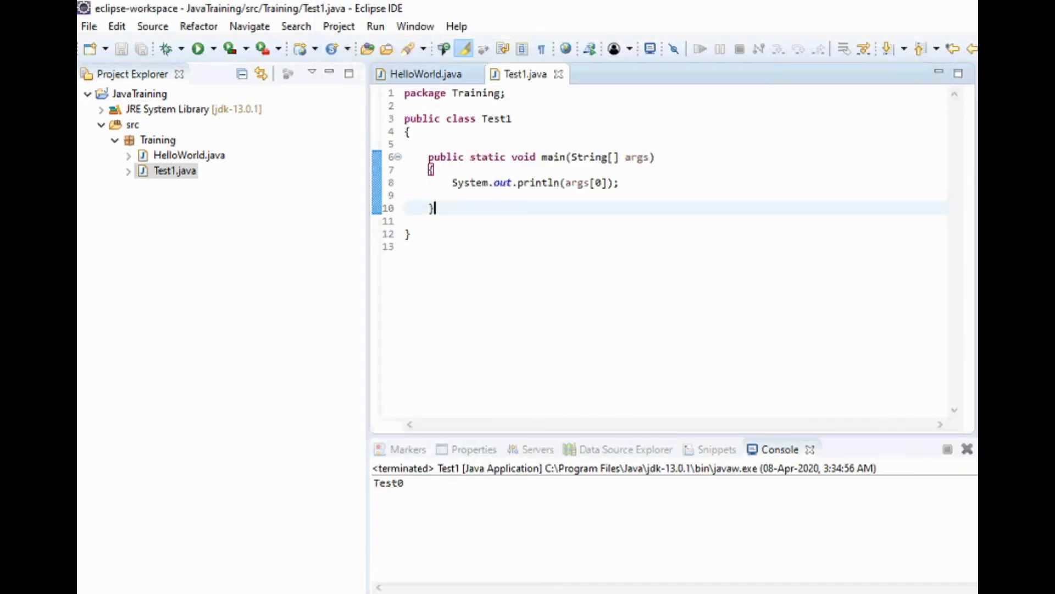
Change the println to args[1] and rerun Test1 so the Console prints Test1.
double_click(389, 483)
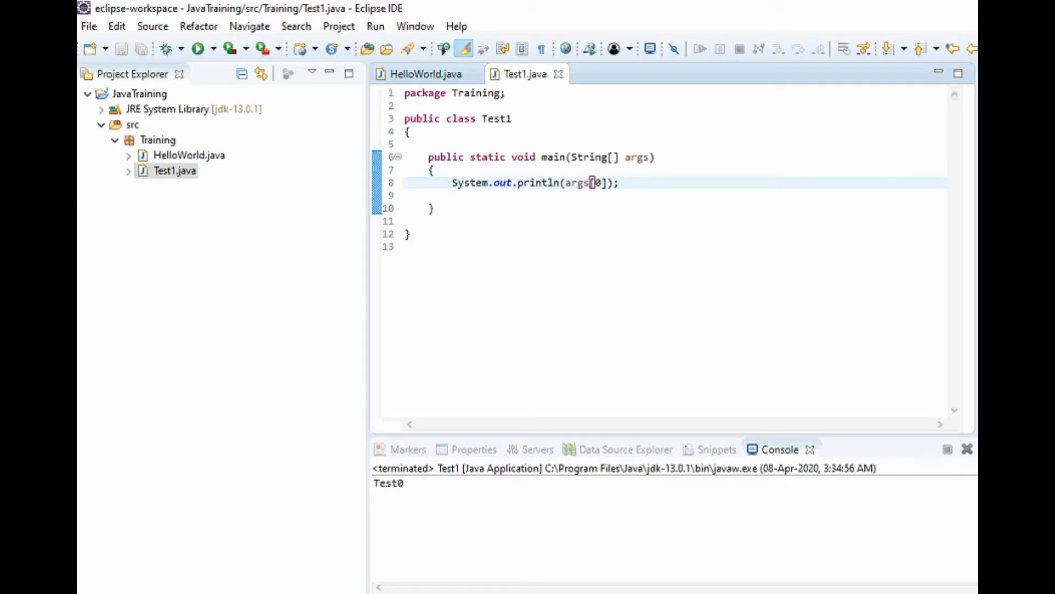
type("1")
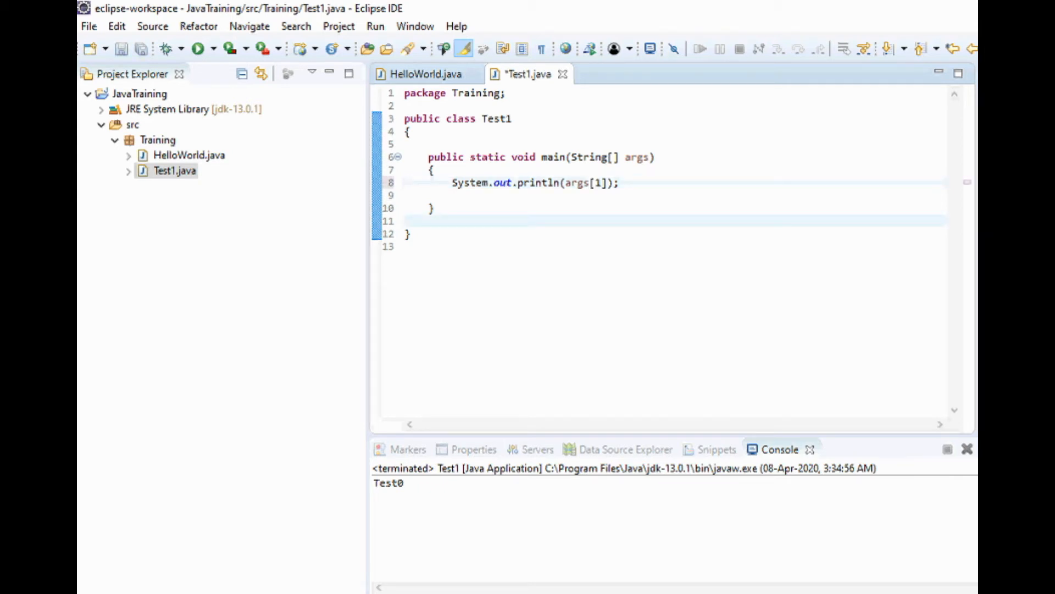
right_click(405, 220)
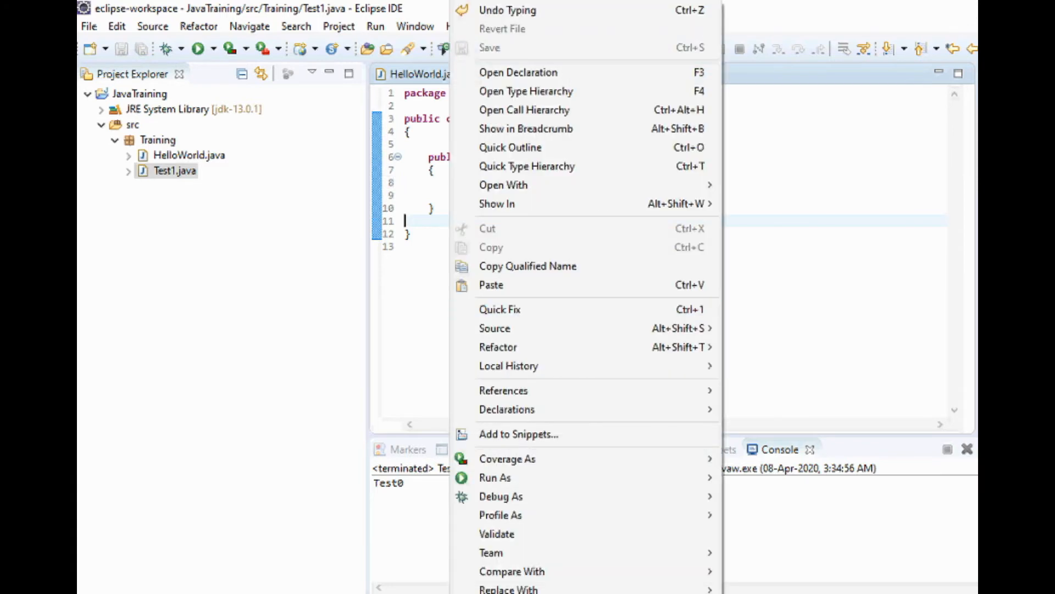
mouse_move(495, 477)
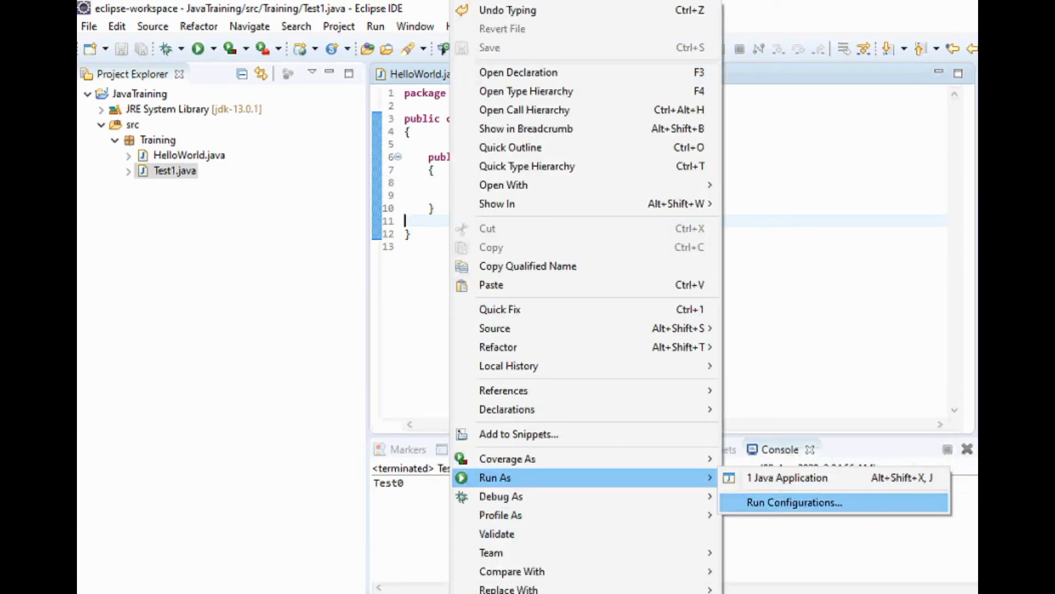
left_click(792, 503)
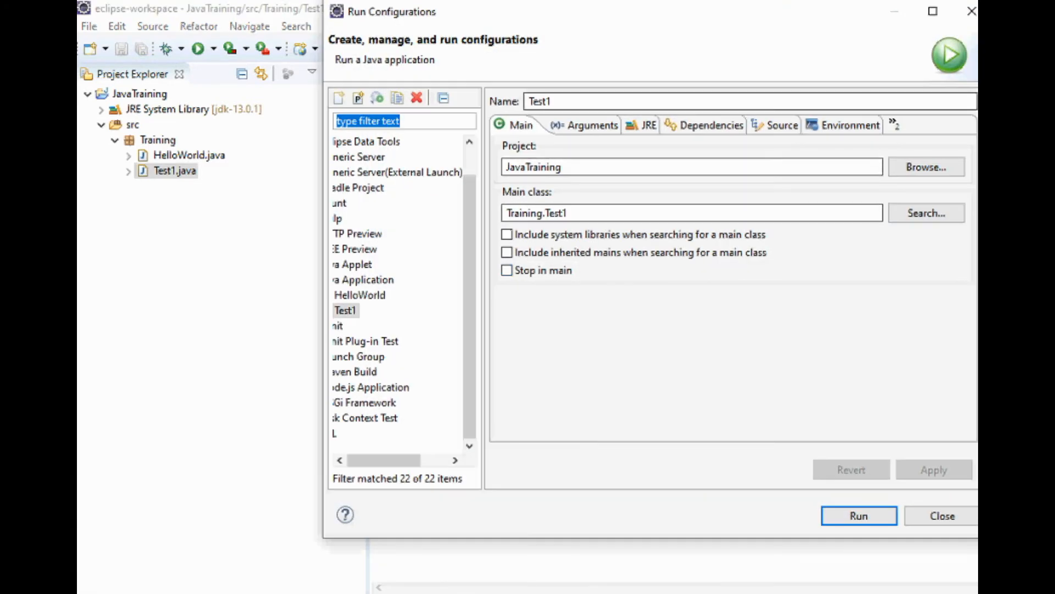
left_click(584, 125)
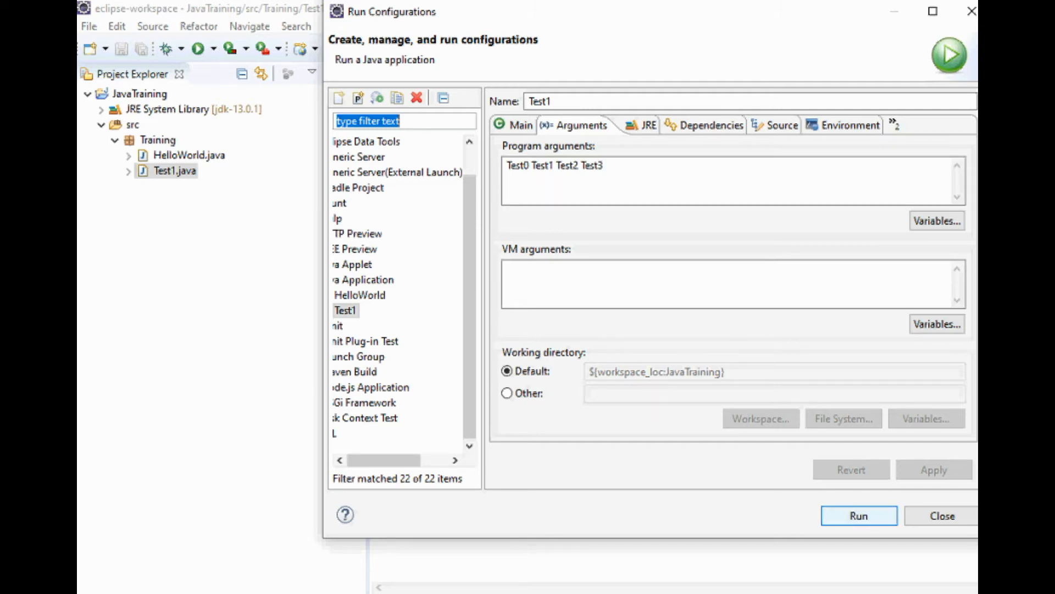
left_click(858, 515)
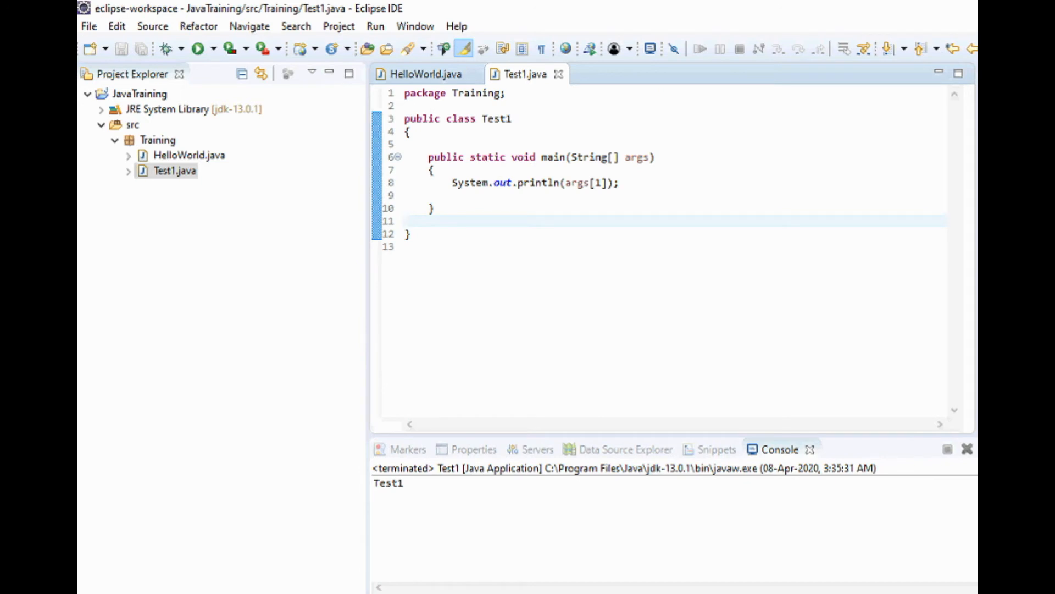
Add a second println for args[2] in Test1.java and save.
double_click(388, 484)
type("System.out.println(args[0]);")
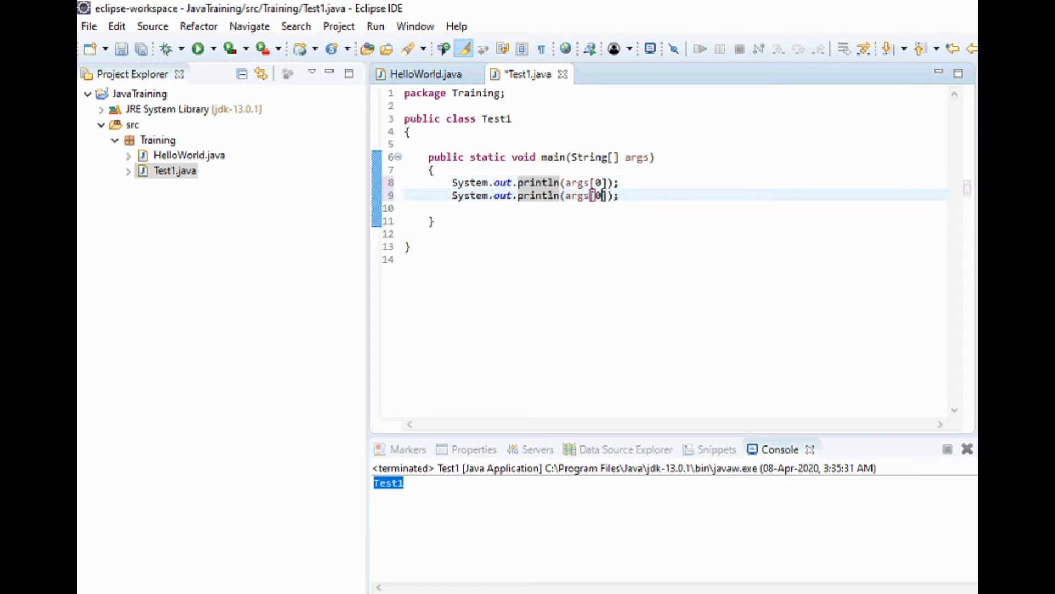
type("2")
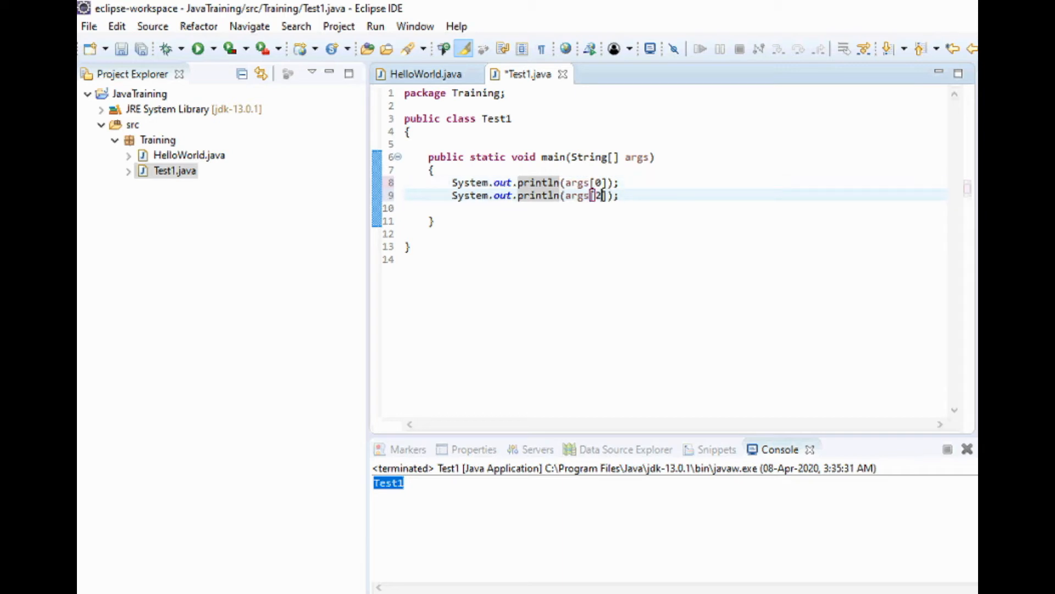
key("Ctrl+s")
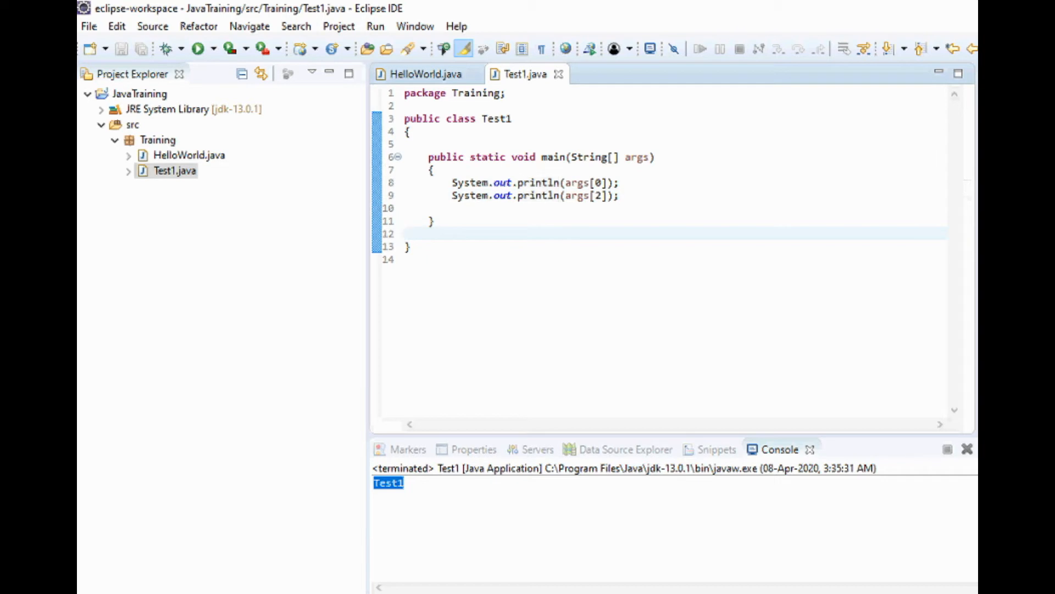
mouse_move(535, 195)
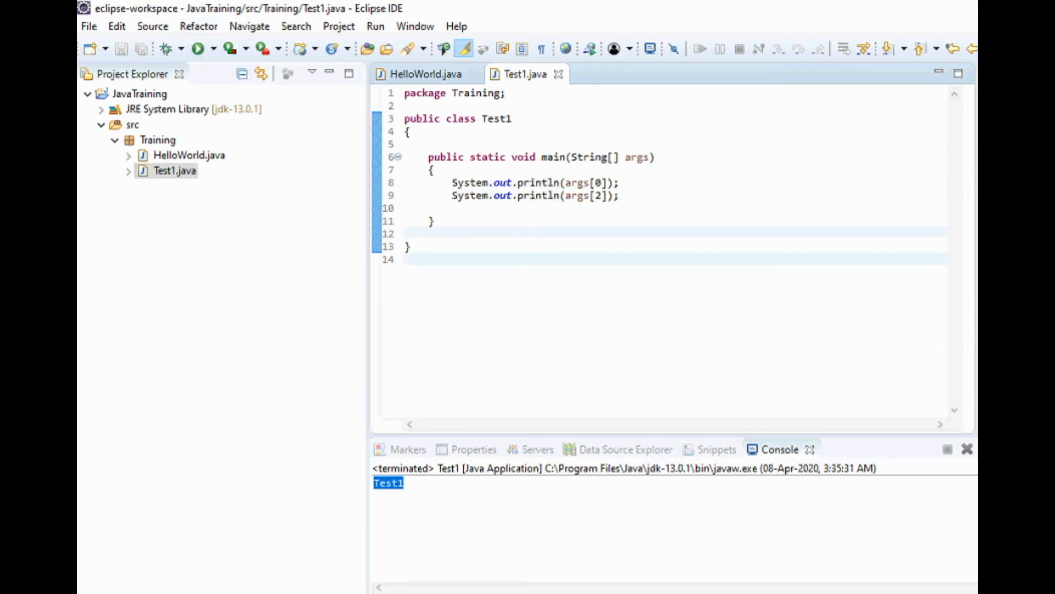
Bring up Test1's run configuration showing program arguments Test0 Test1 Test2 Test3.
right_click(406, 260)
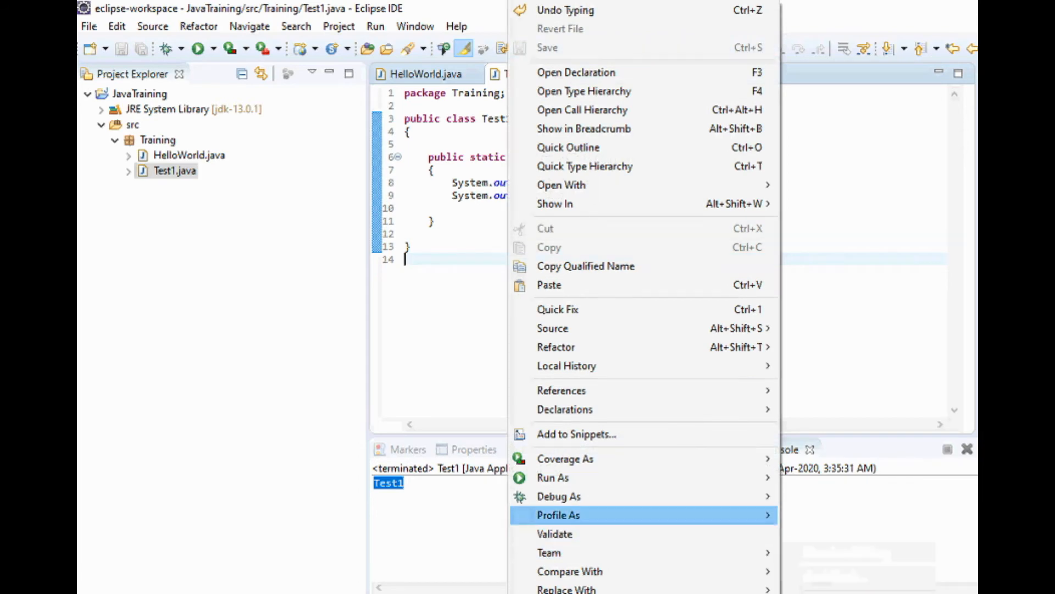
mouse_move(553, 477)
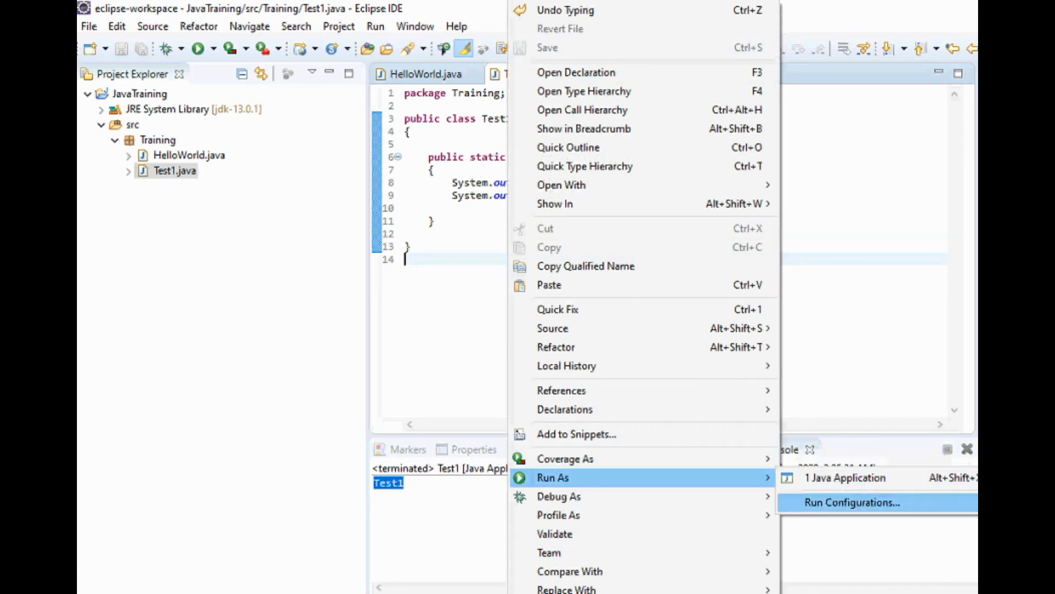
left_click(849, 502)
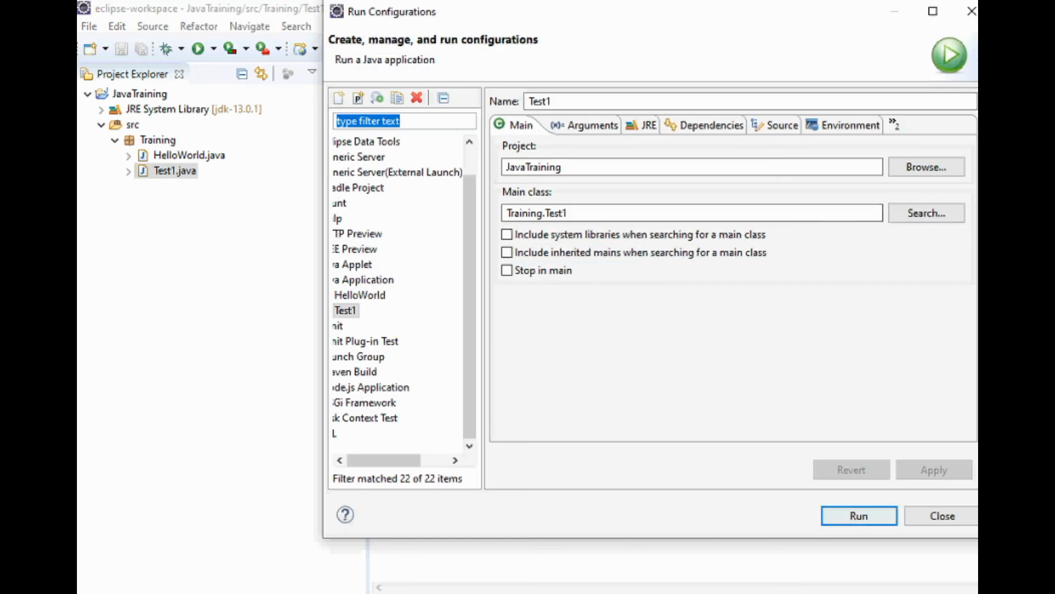
left_click(585, 126)
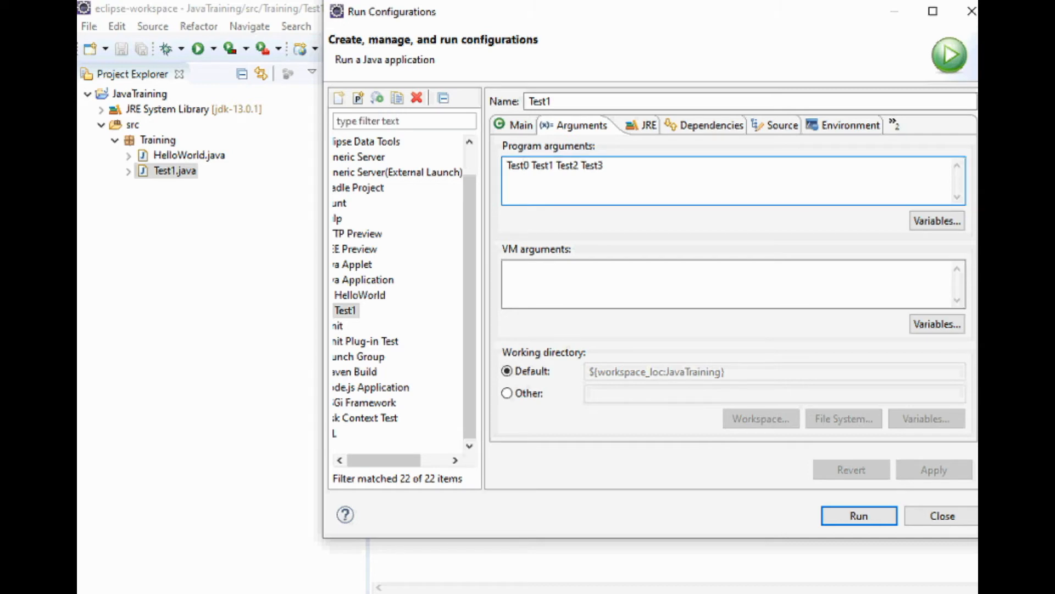
left_click(525, 165)
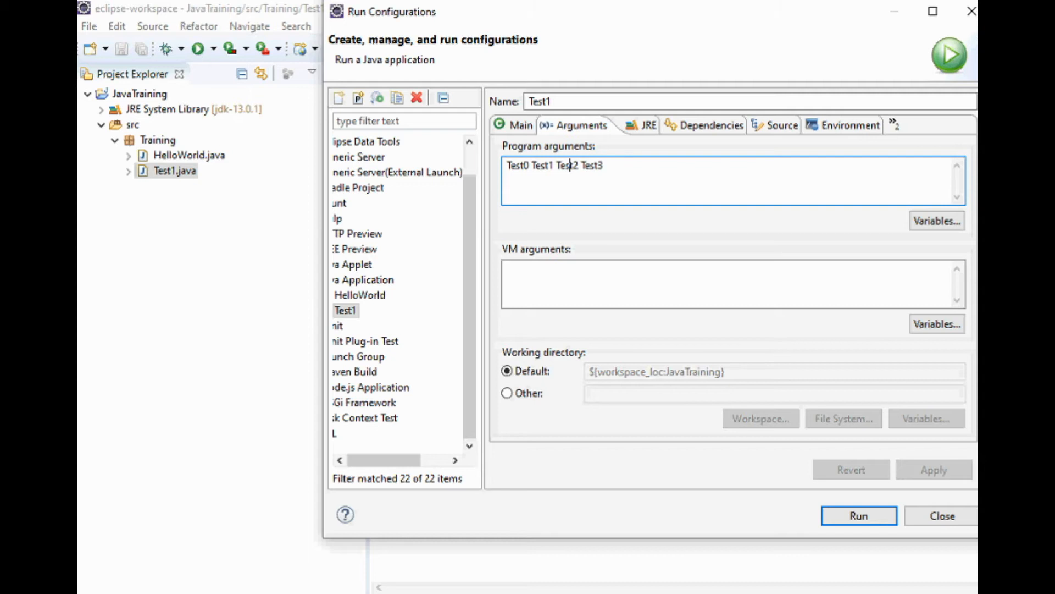
Start int x = Integer.parse in Test2's main method.
left_click(858, 514)
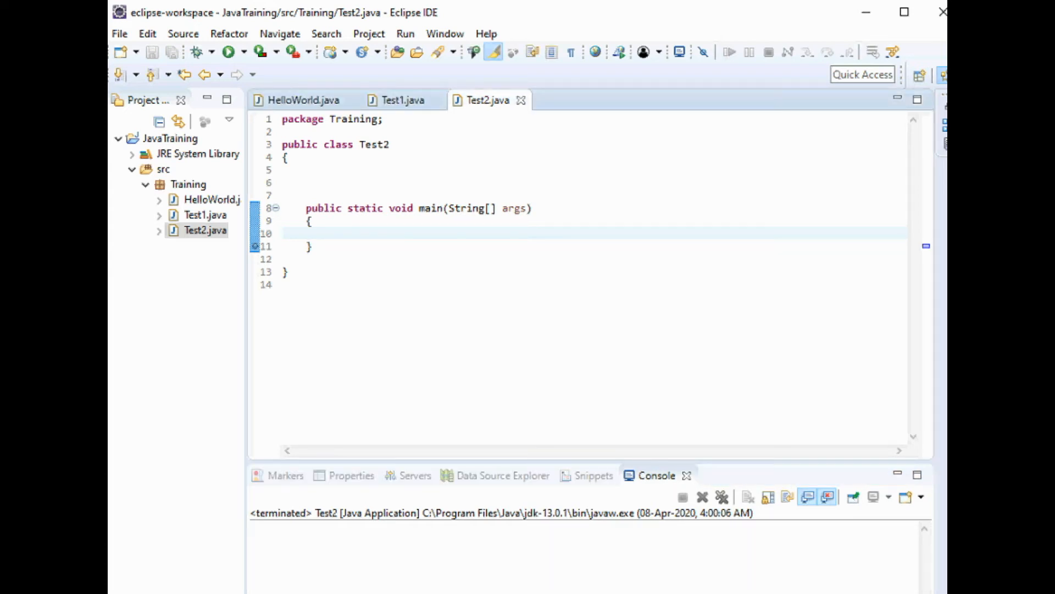
type("x")
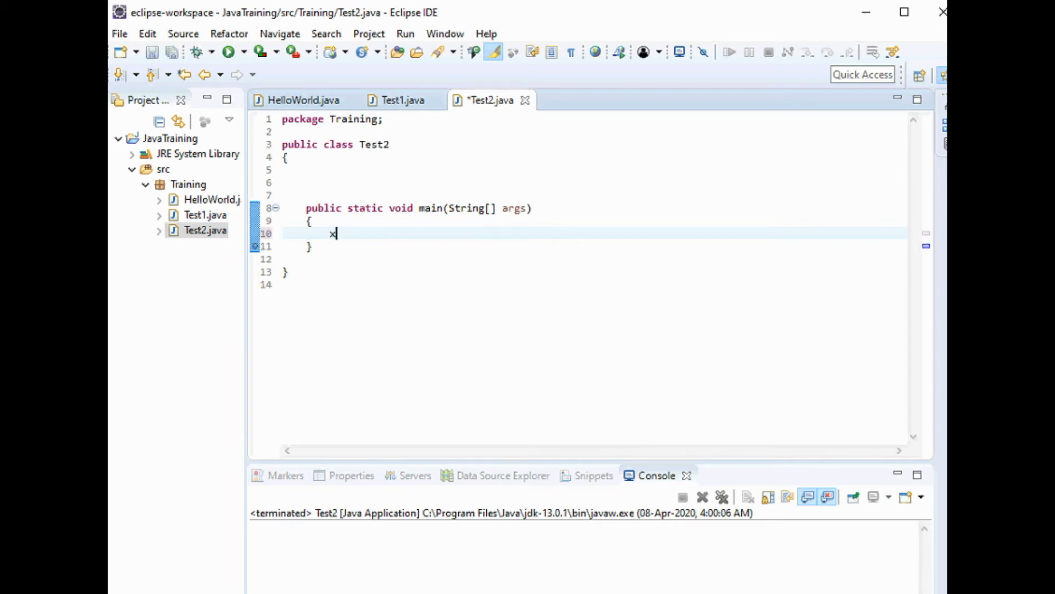
key("BackSpace")
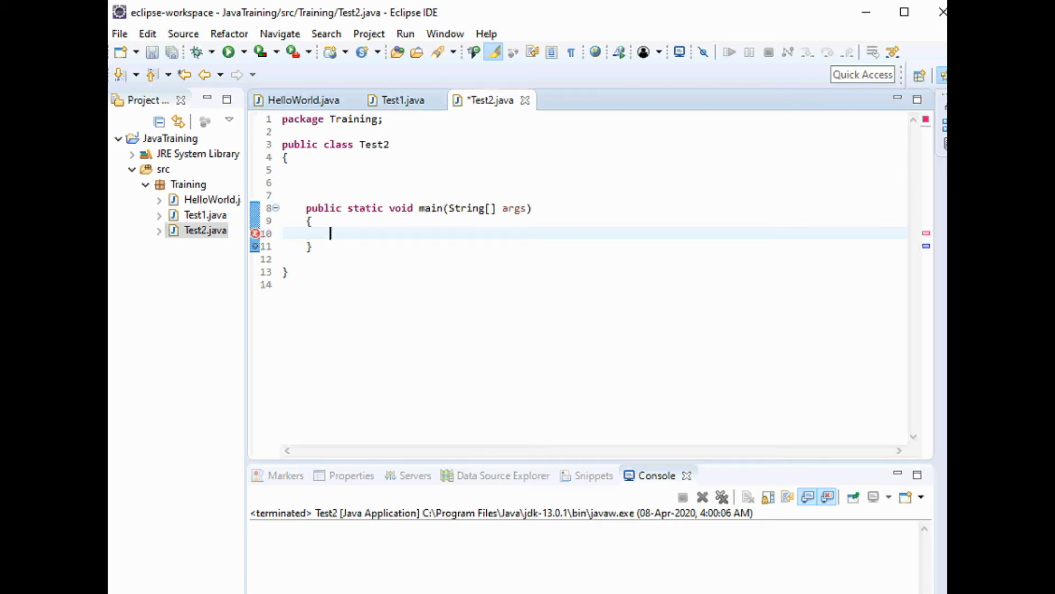
type("int")
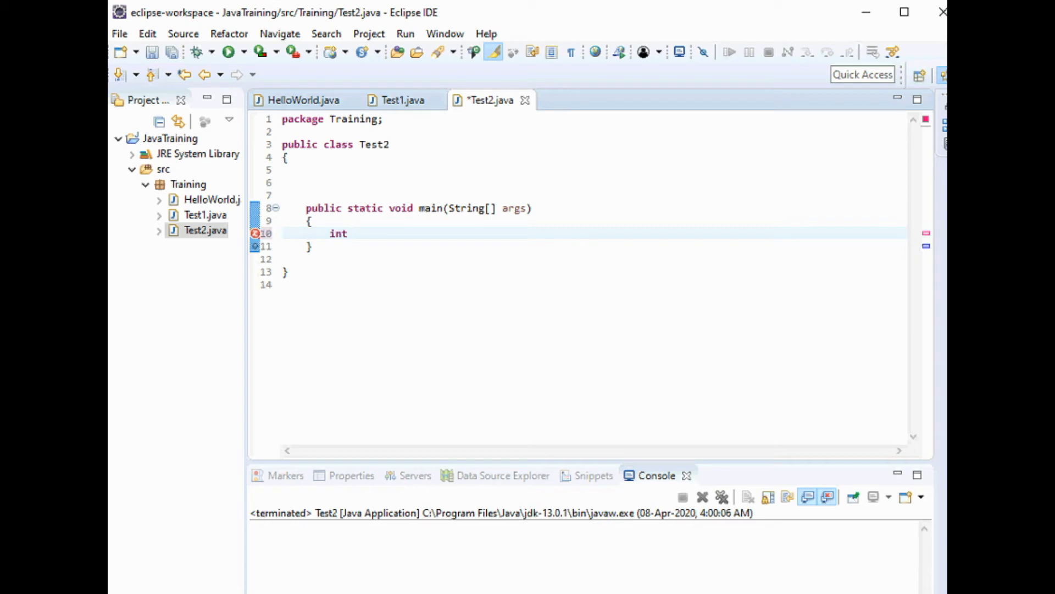
type("x")
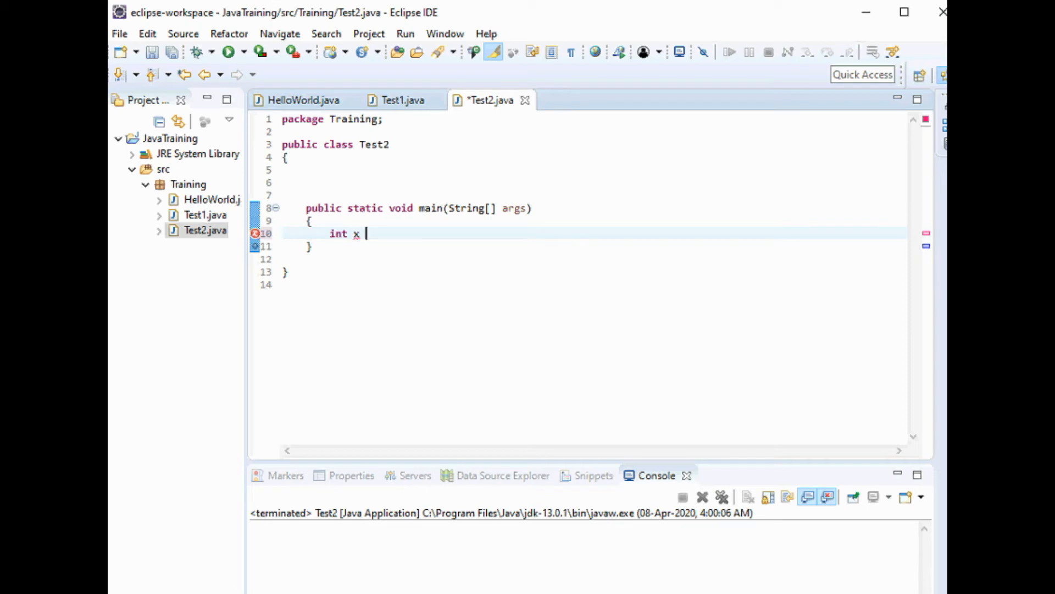
type("=")
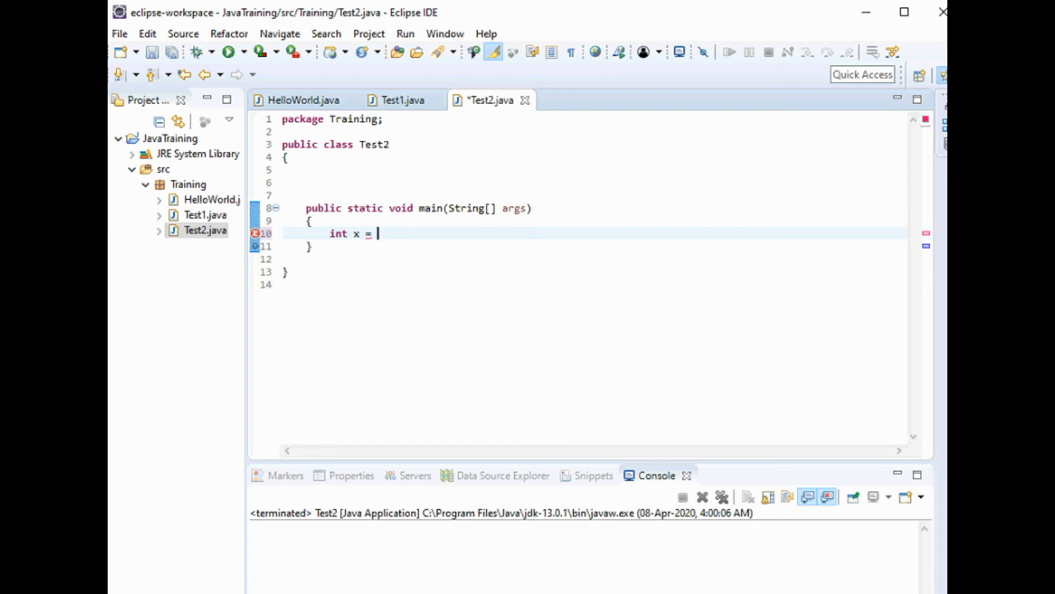
type("Int")
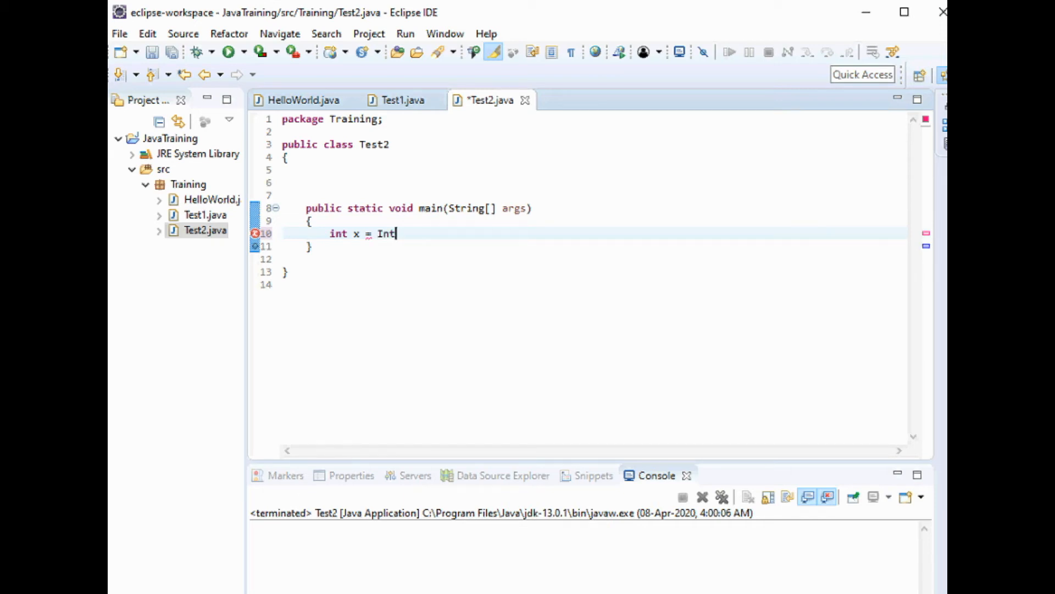
type("er")
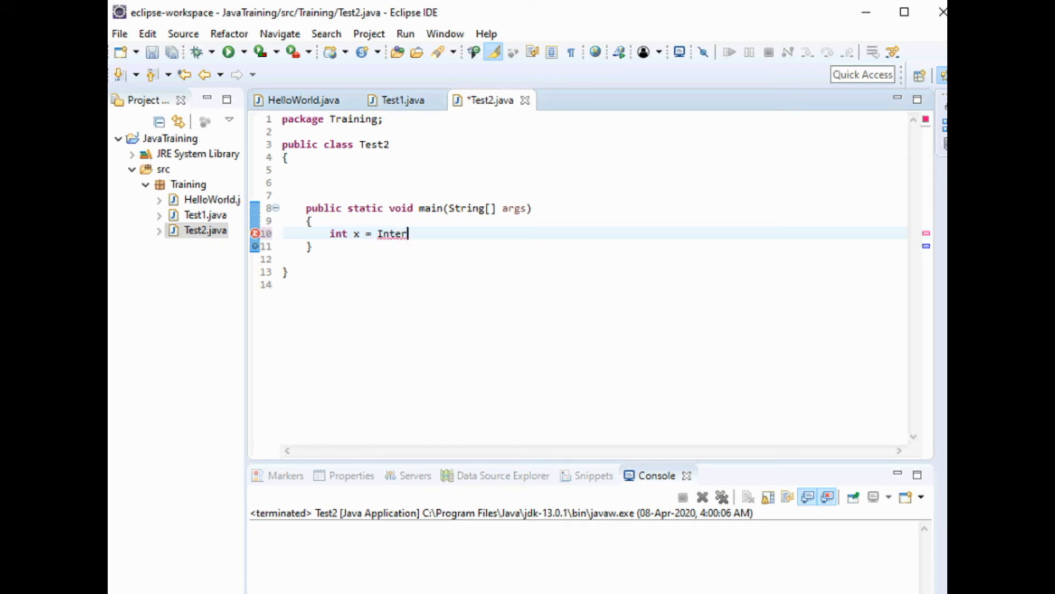
type("ger")
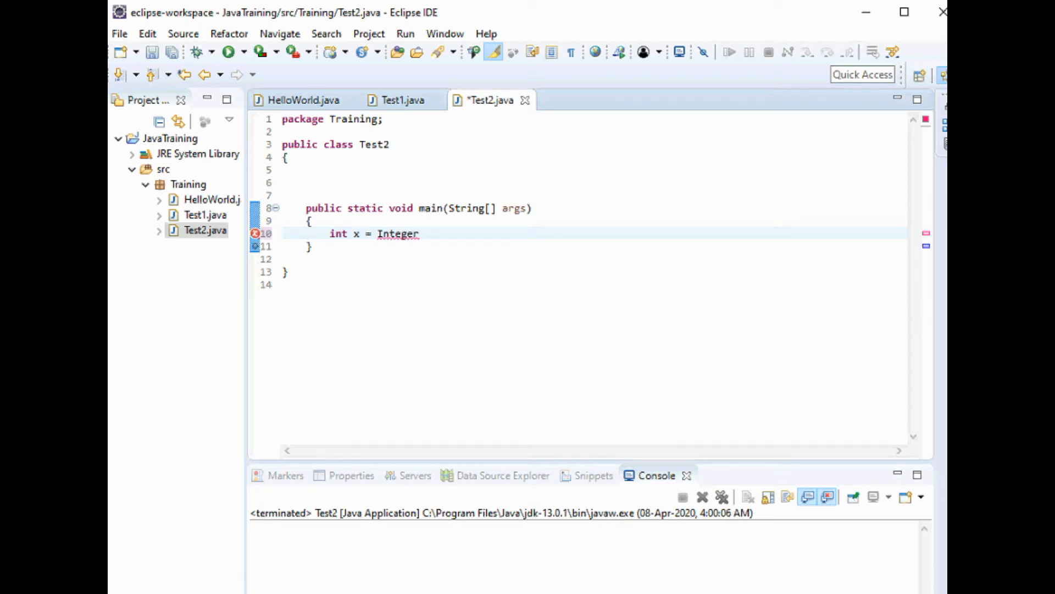
type(".parse")
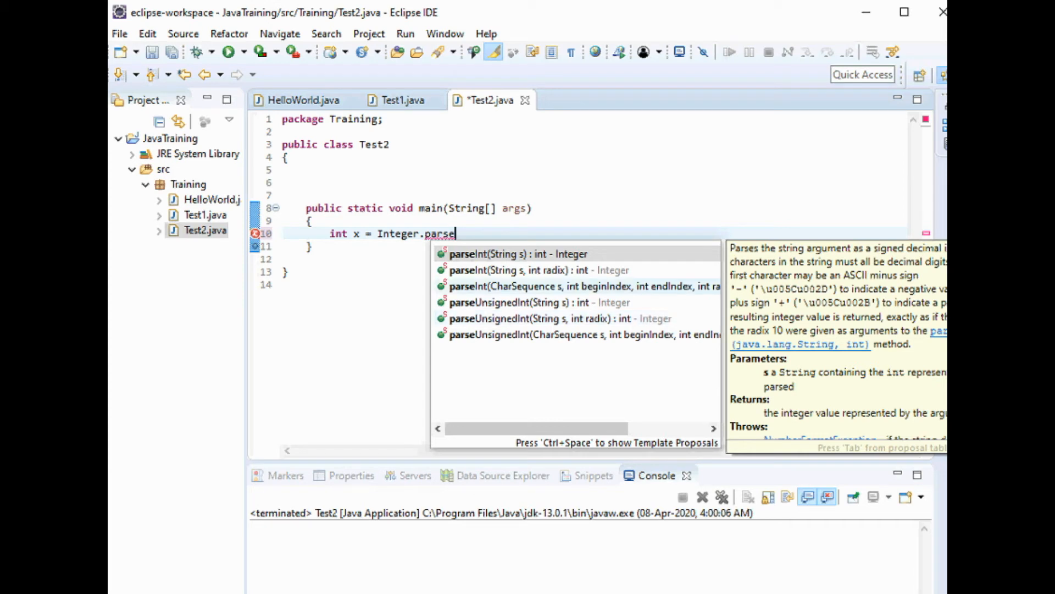
Complete the line as int x = Integer.parseInt(args[1]); and check the unused-variable warning.
left_click(503, 254)
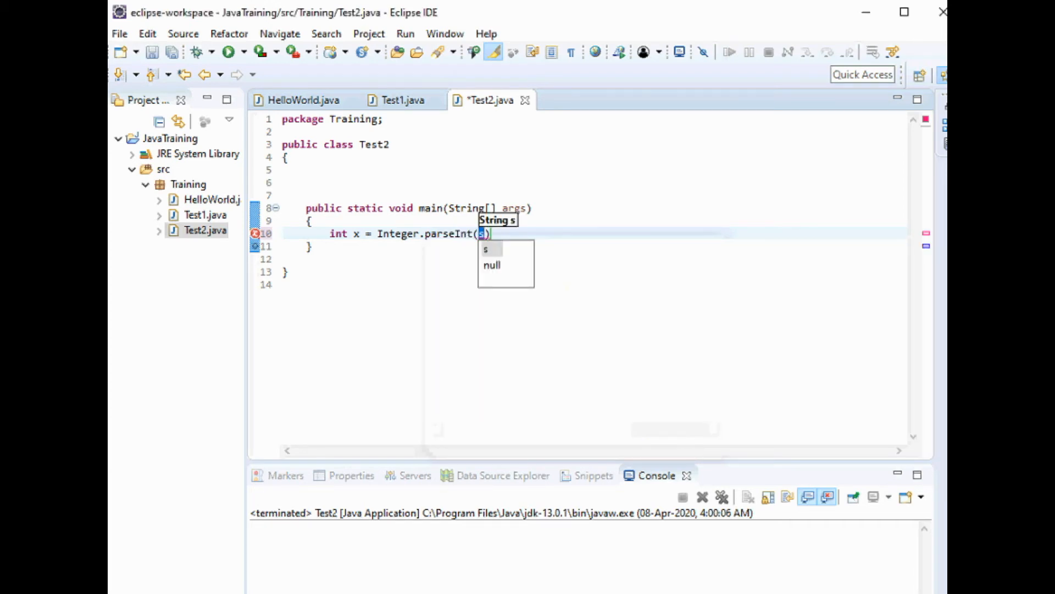
type("arg")
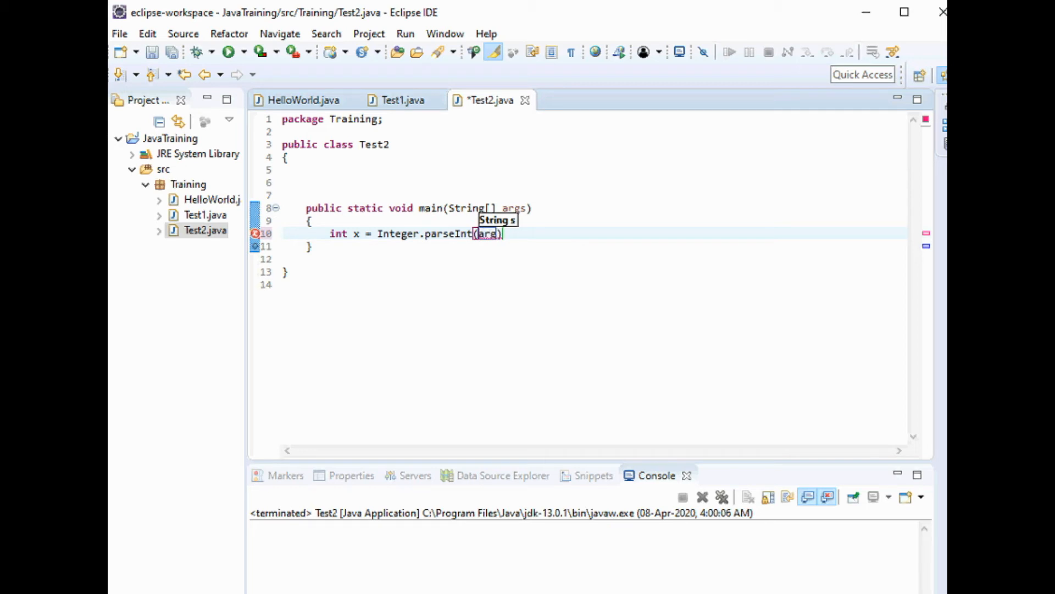
type("[]")
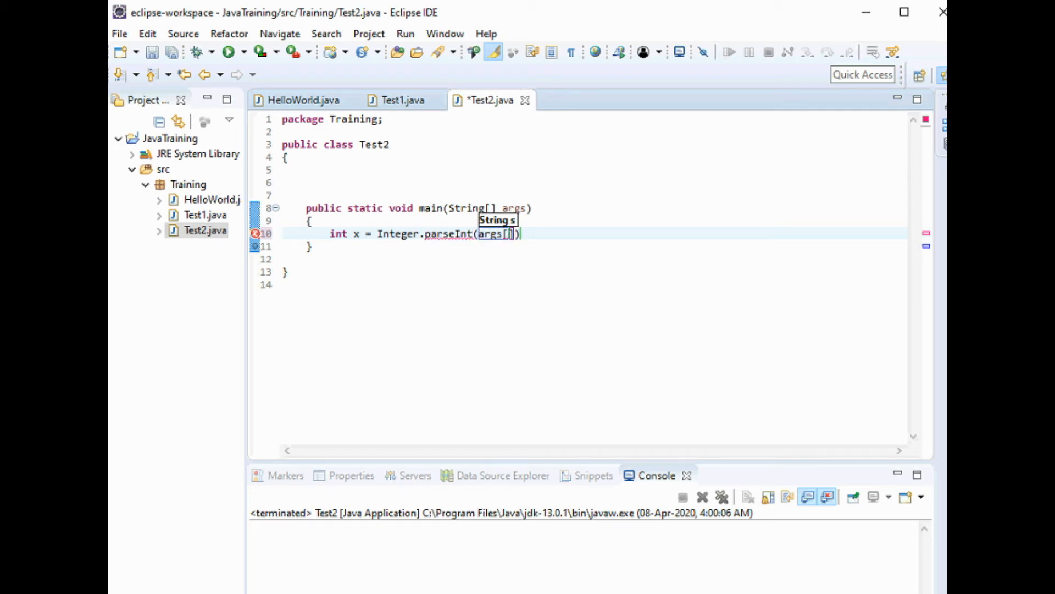
type("1")
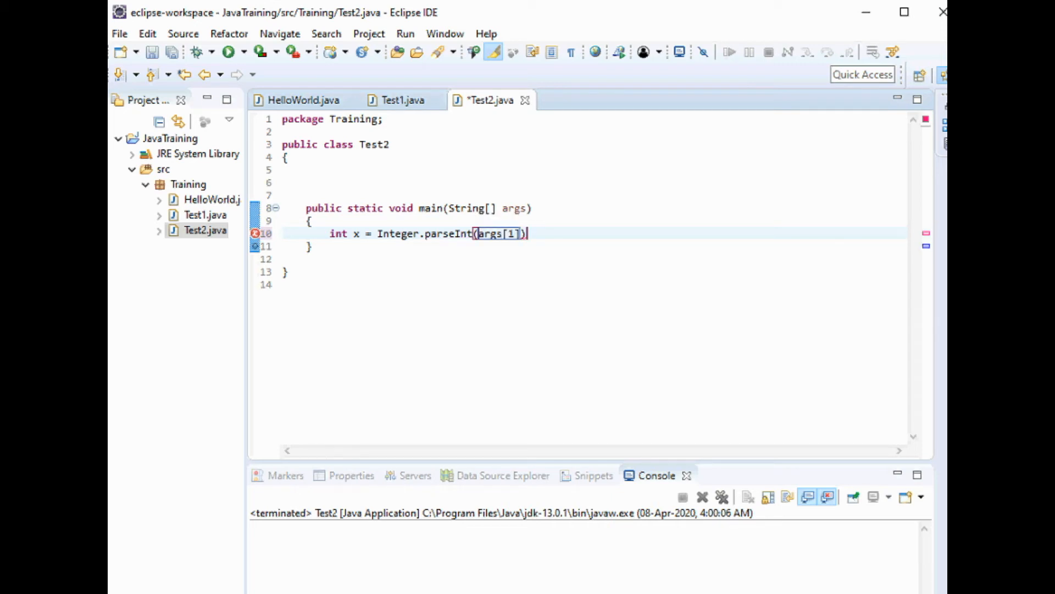
type(";")
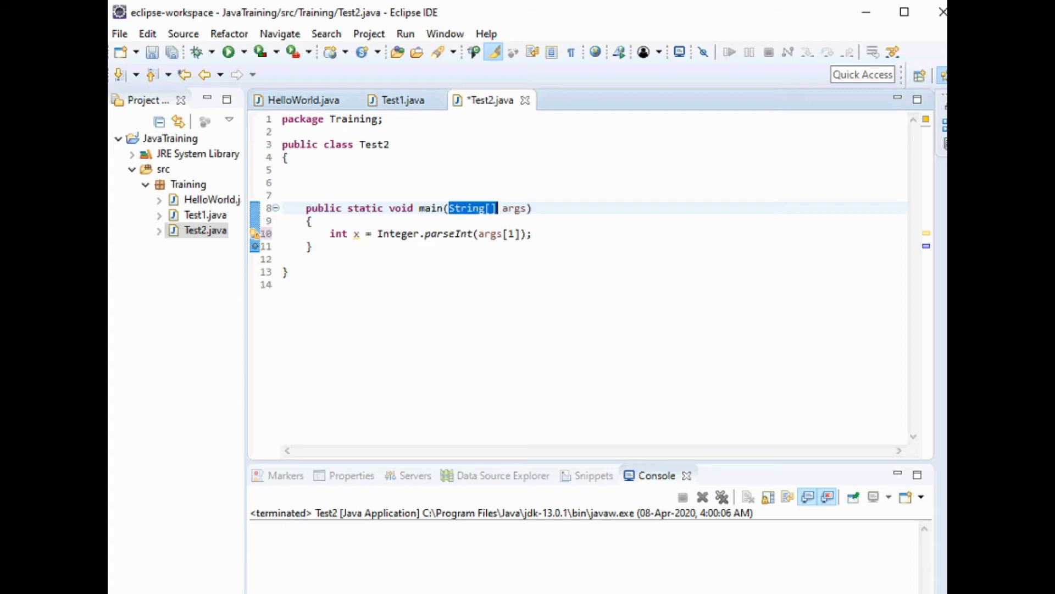
left_click(255, 233)
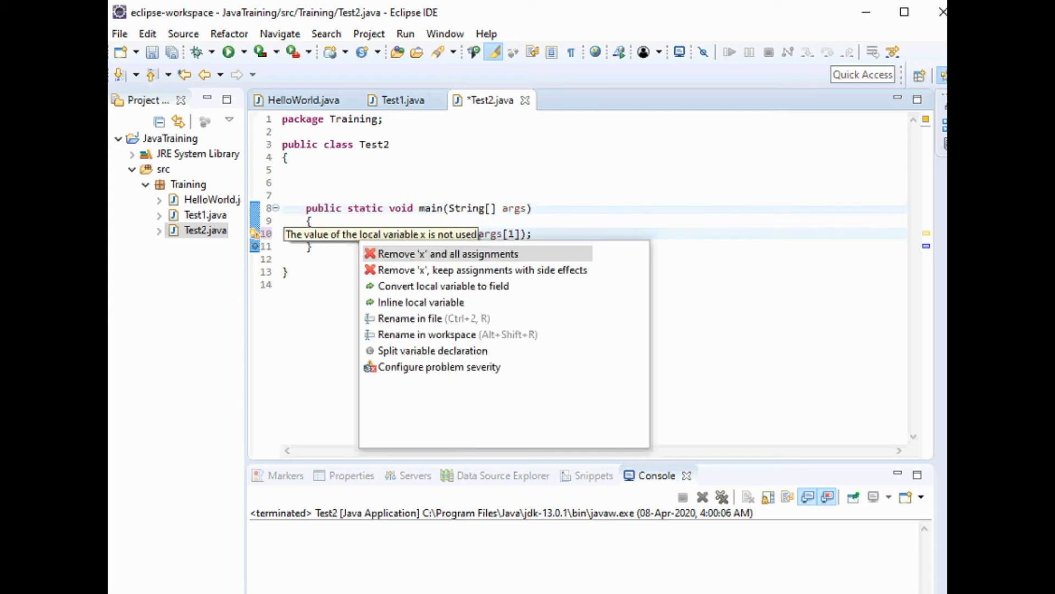
mouse_move(442, 286)
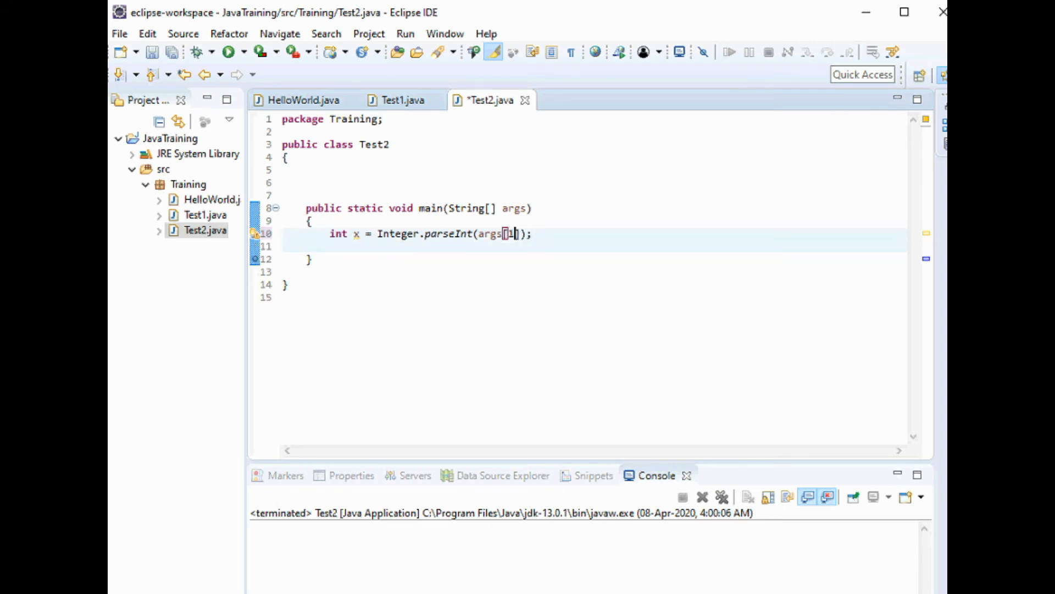
Add int y = Integer.parseInt(arg[1]); using content assist for parseInt.
type("0")
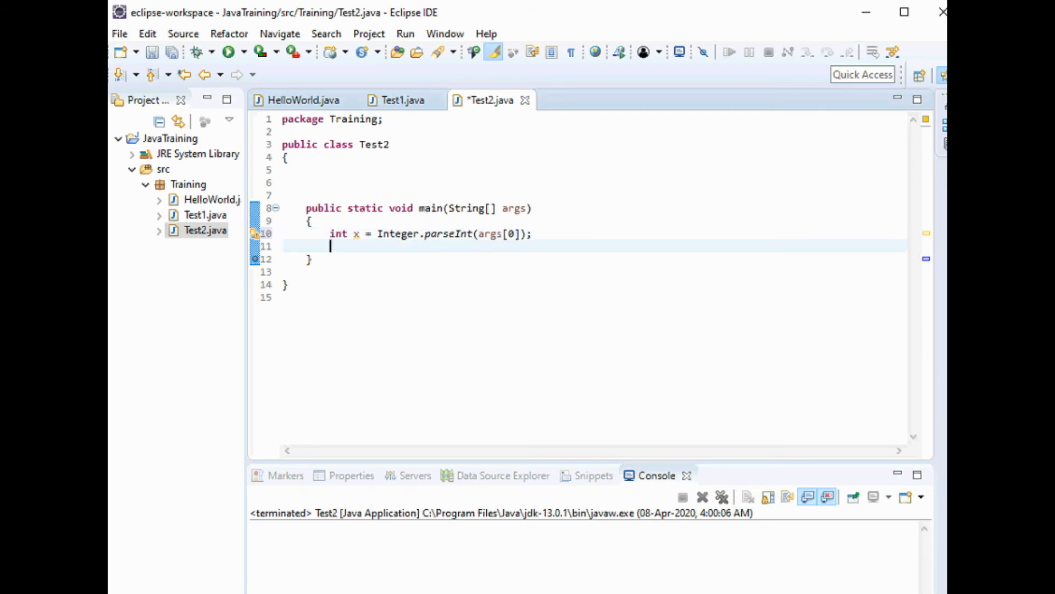
type("int")
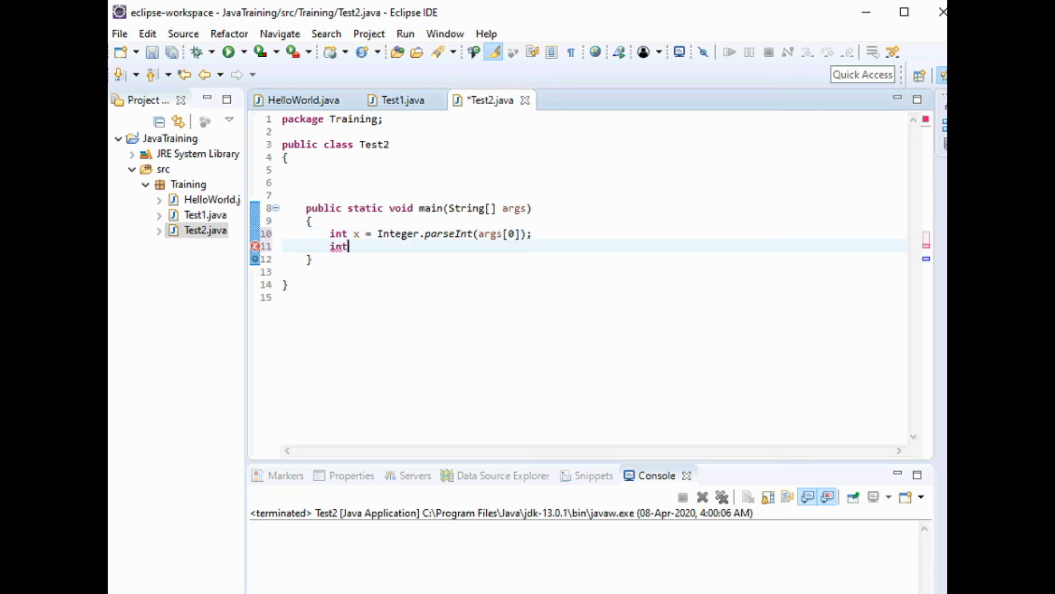
type("y")
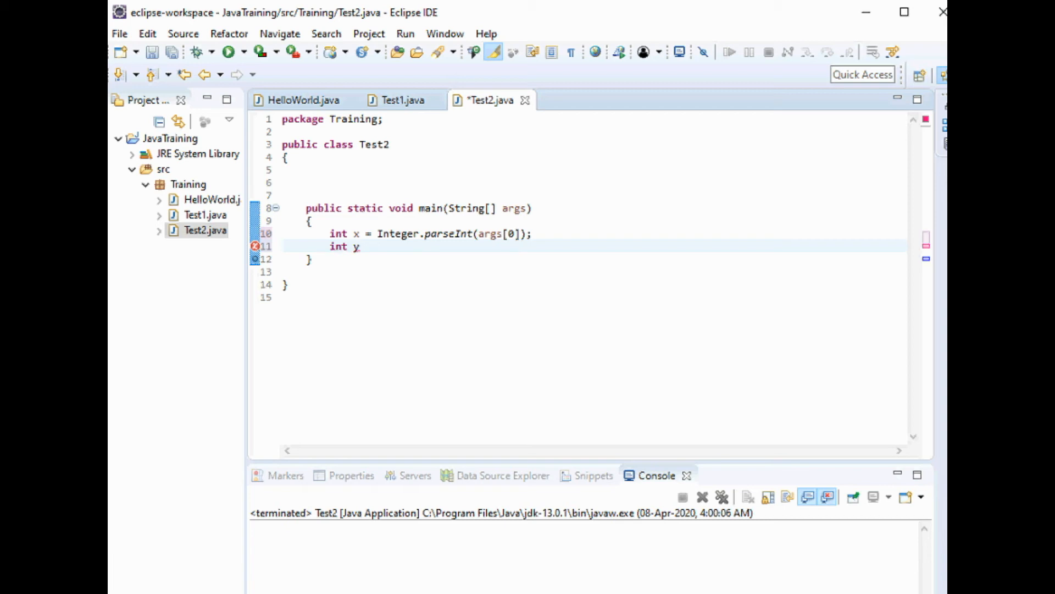
type("= Int")
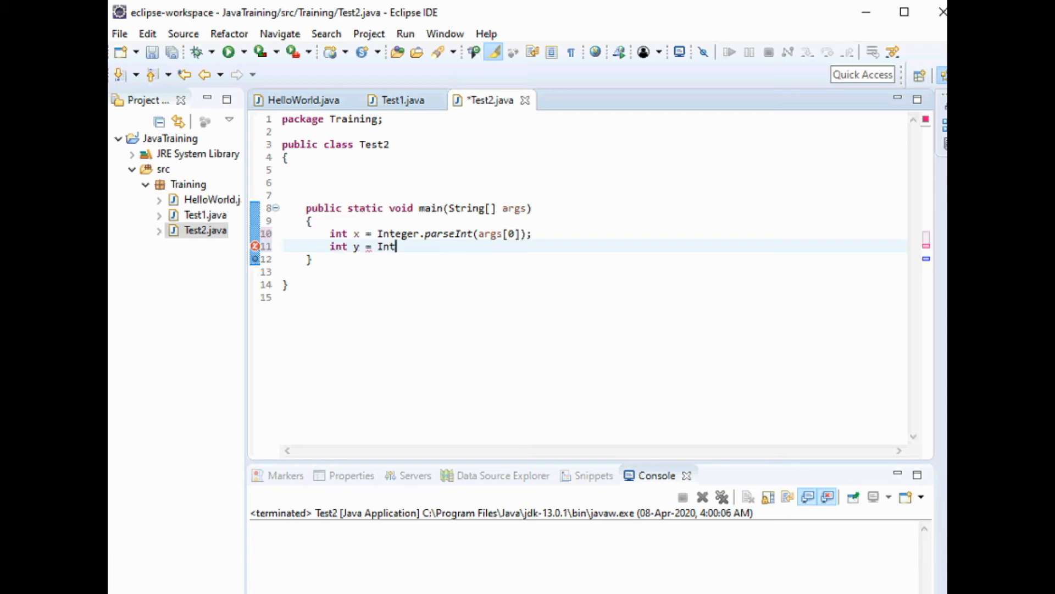
type("eger.")
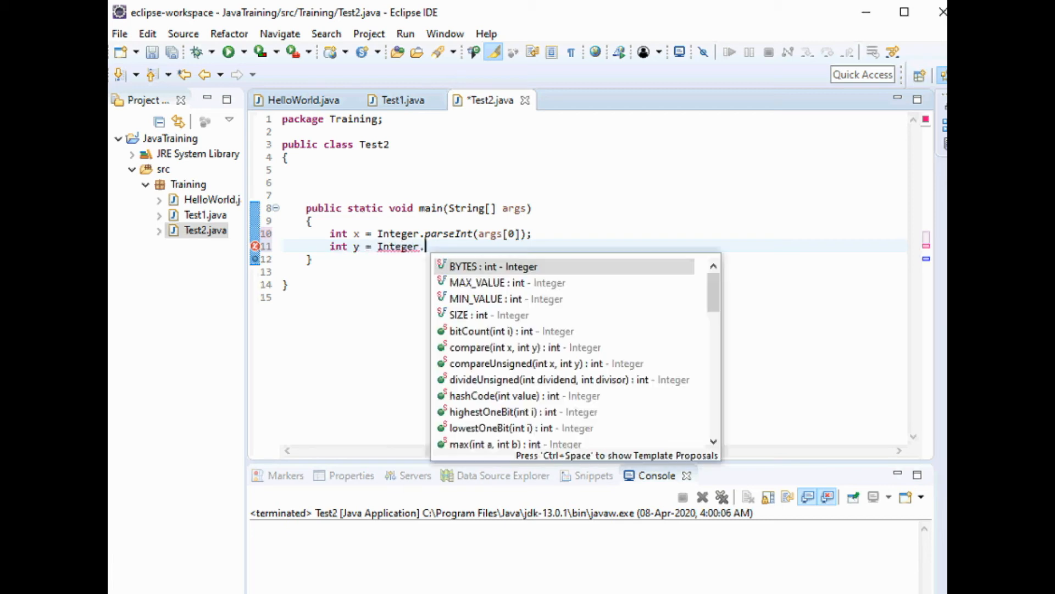
type("parse")
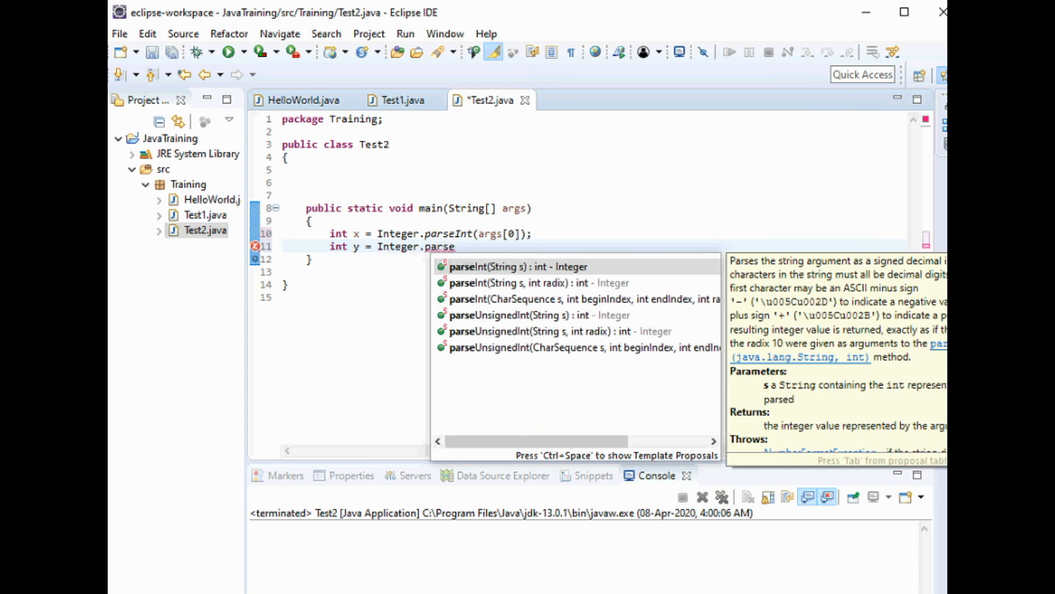
type("Int")
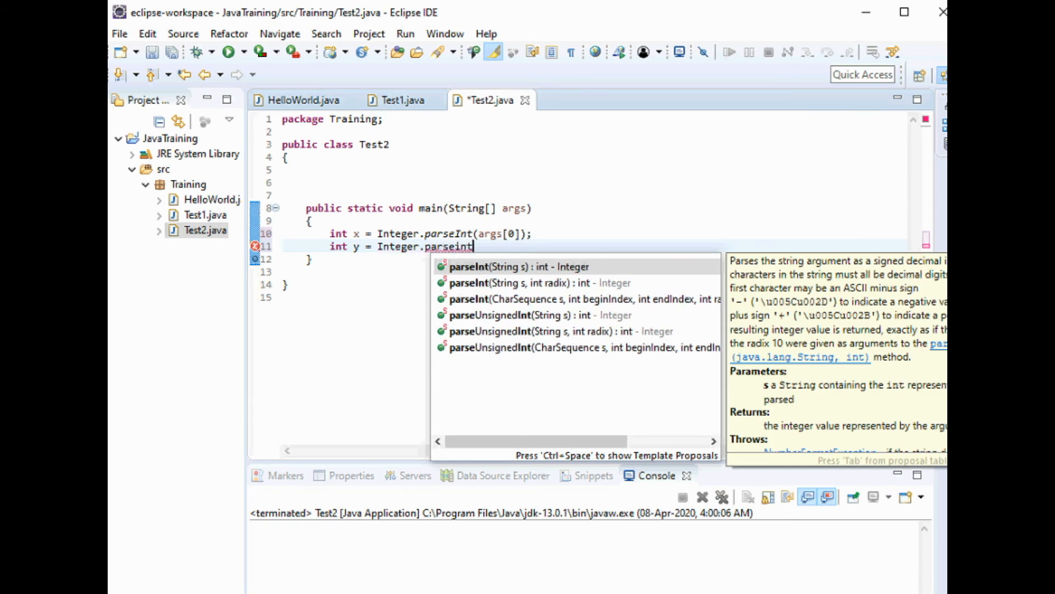
left_click(511, 266)
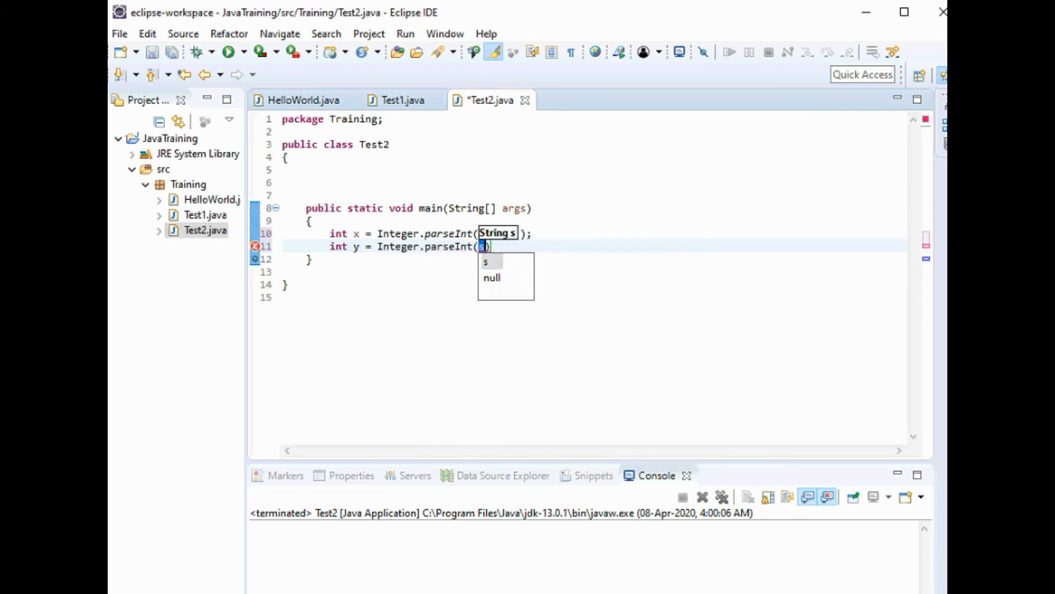
type("arg[")
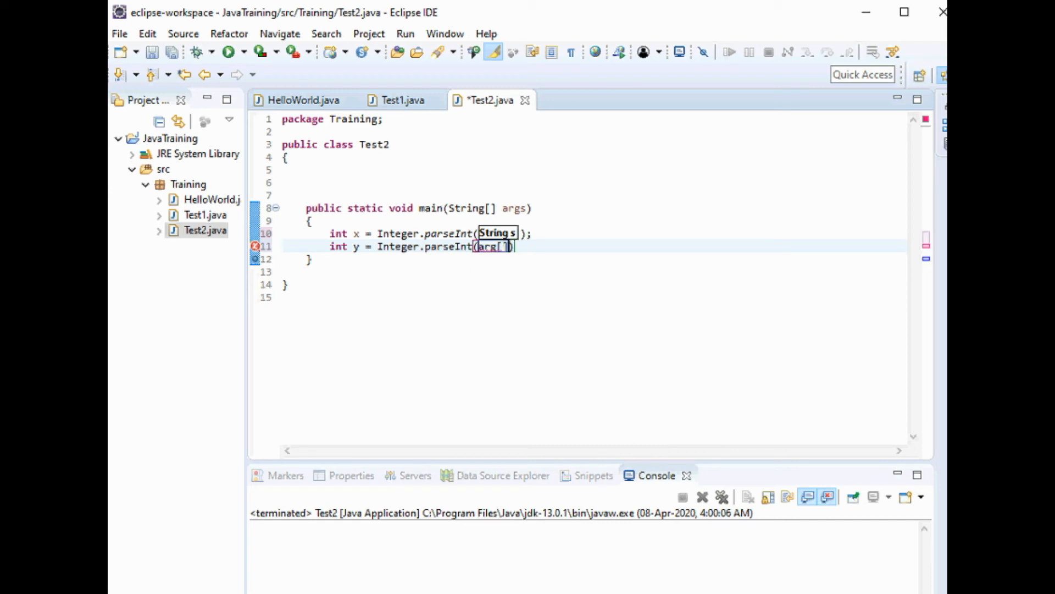
type("1")
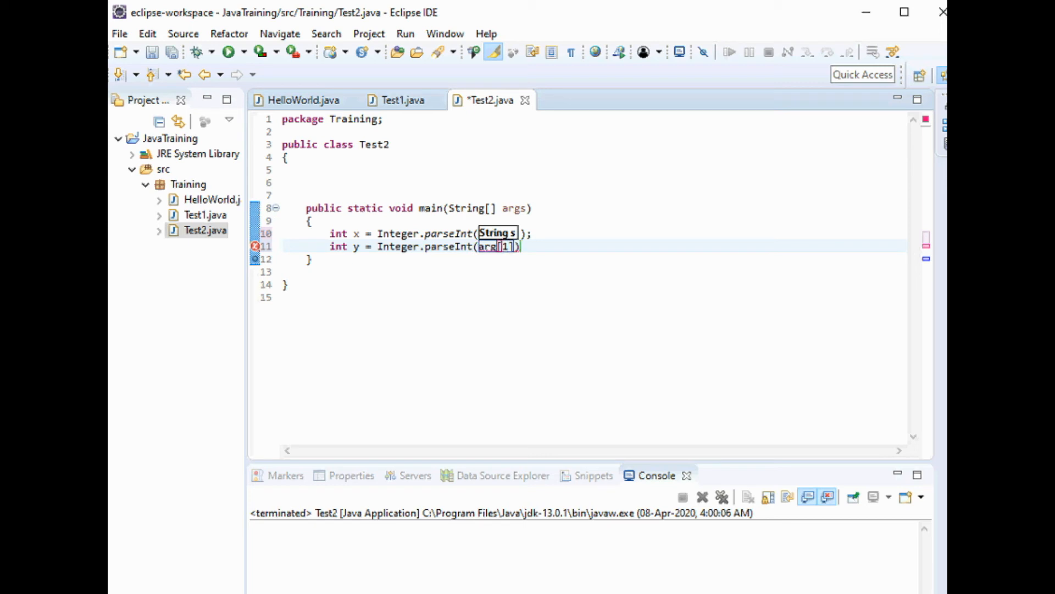
type("args[0]")
type(";")
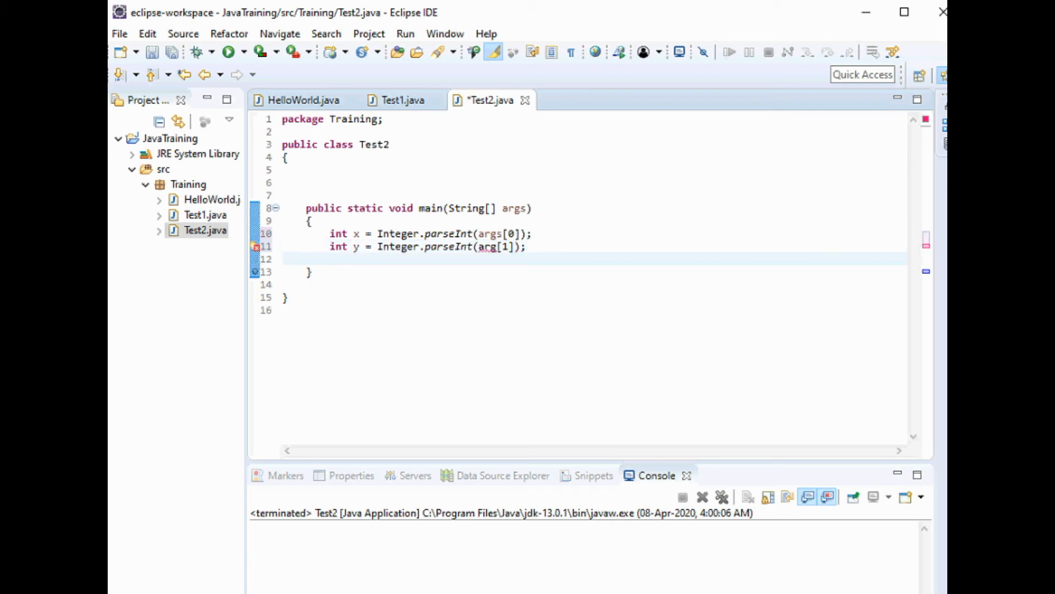
Add System.out.println(x+y); after the two parse lines.
type("System")
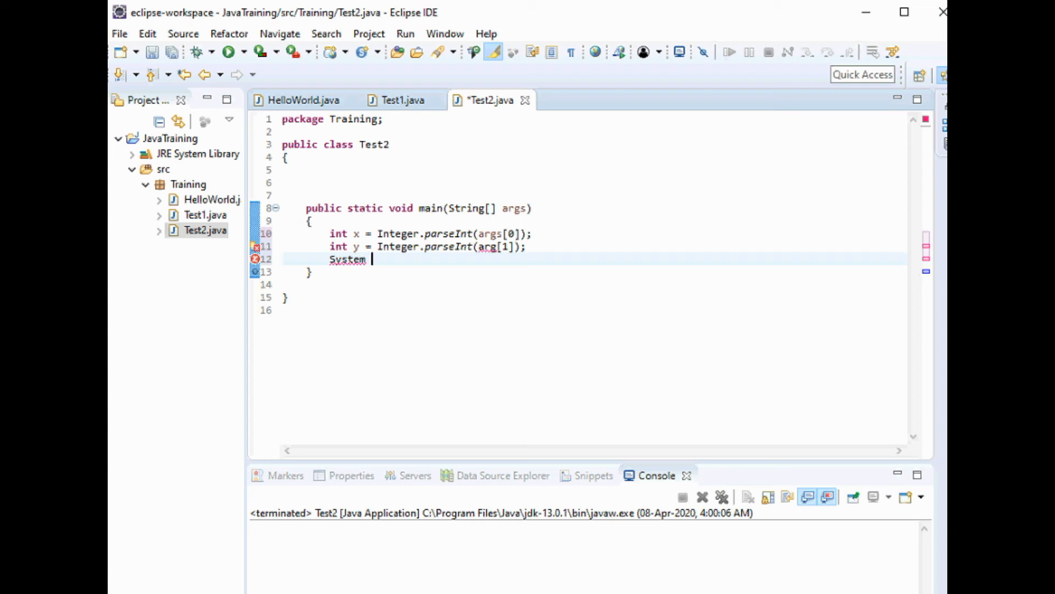
type(".o")
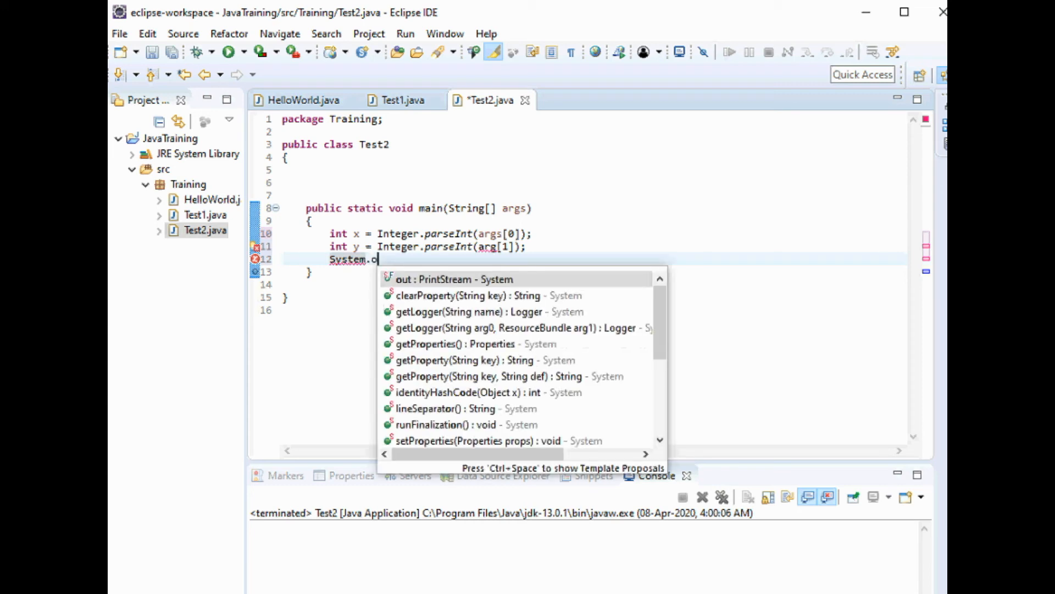
type("ut")
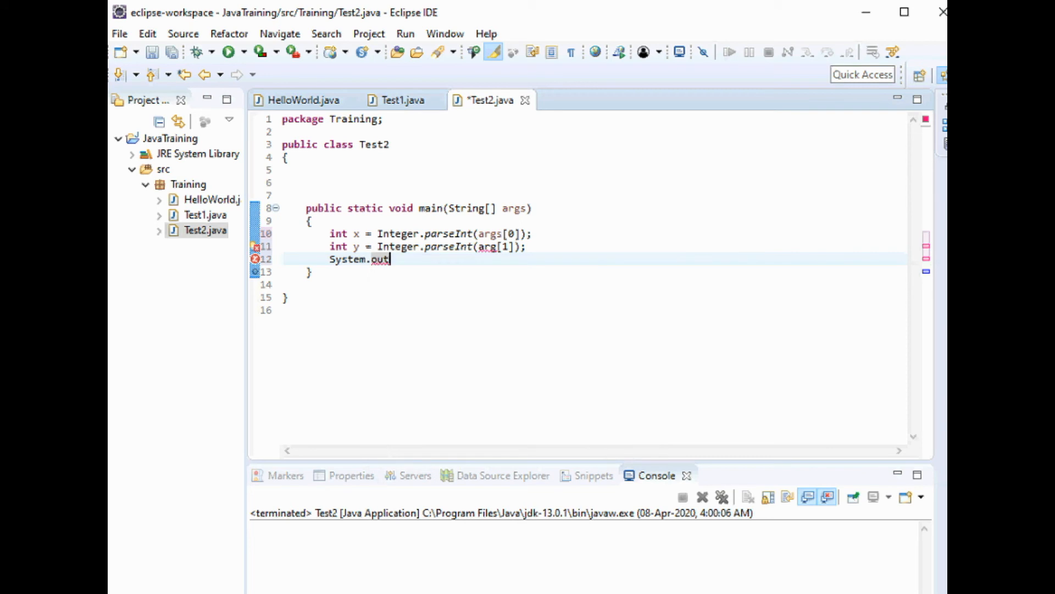
type(".println")
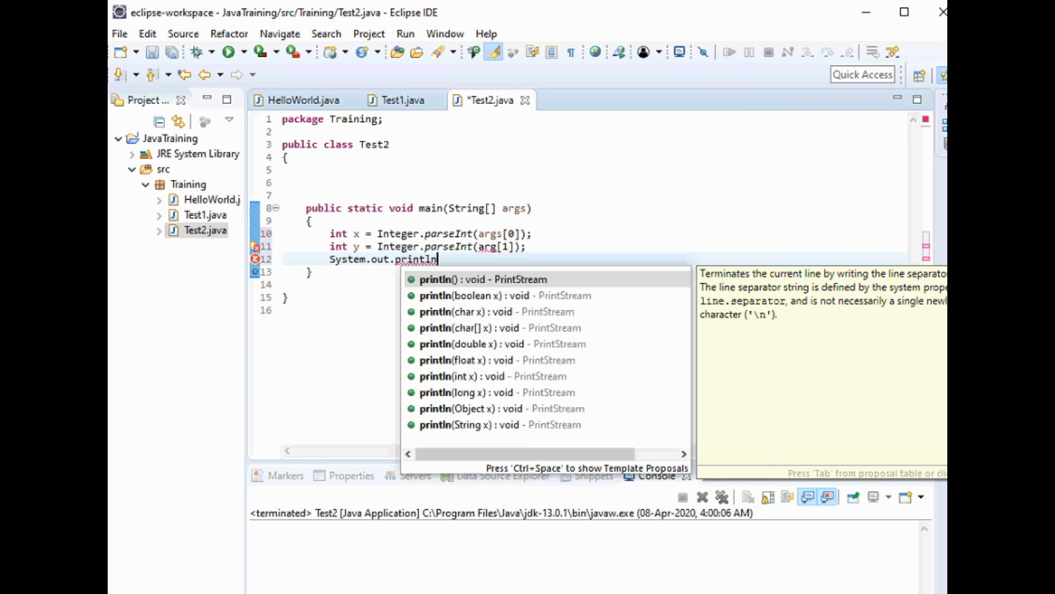
type("()")
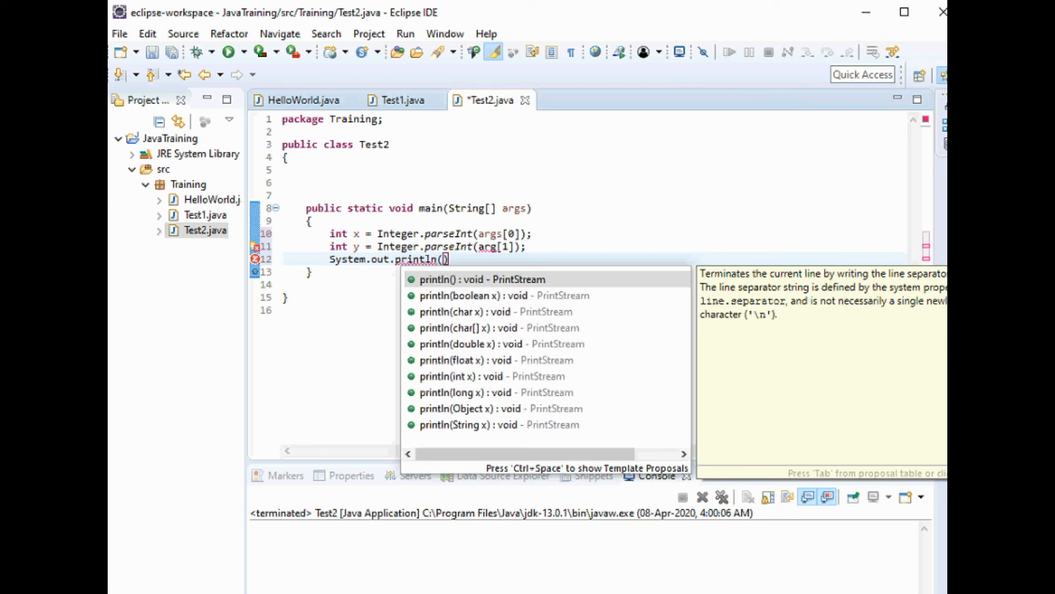
type("x+")
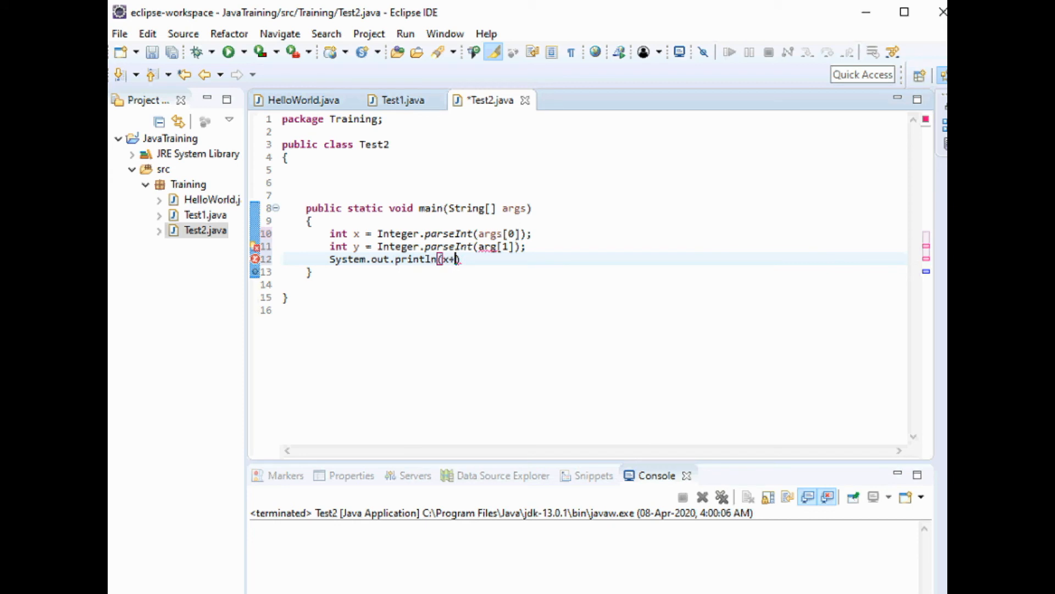
type("y")
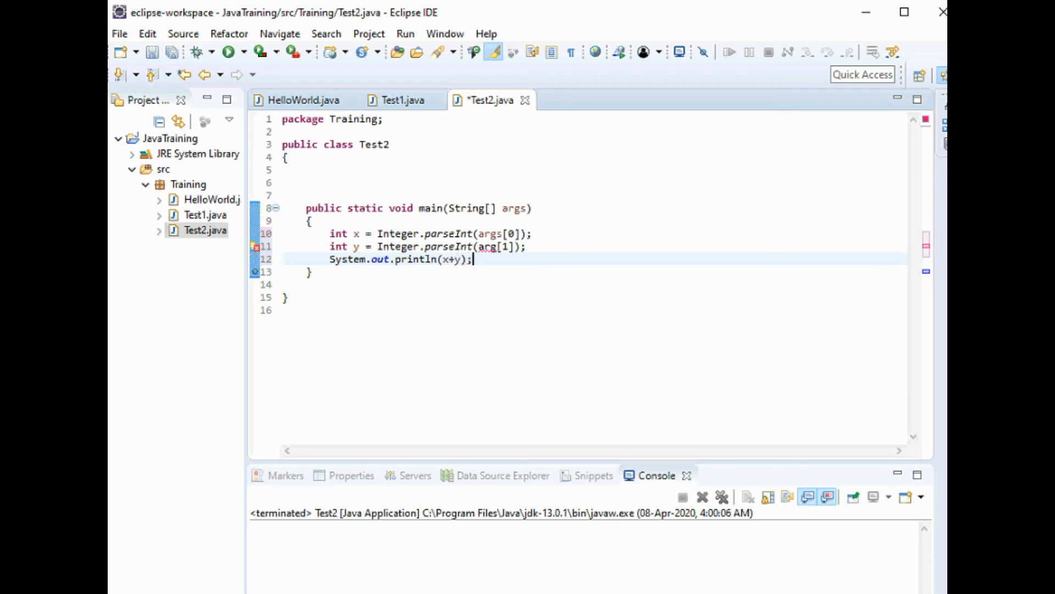
Correct the y line to args[1], save Test2.java and run it so the Console prints 3.
key("Ctrl+s")
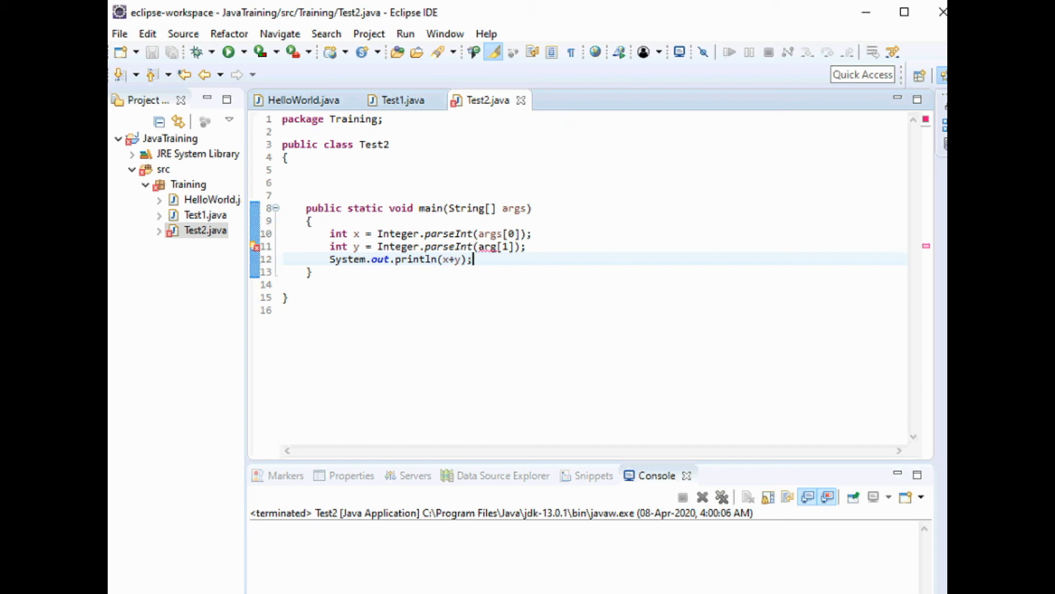
mouse_move(489, 247)
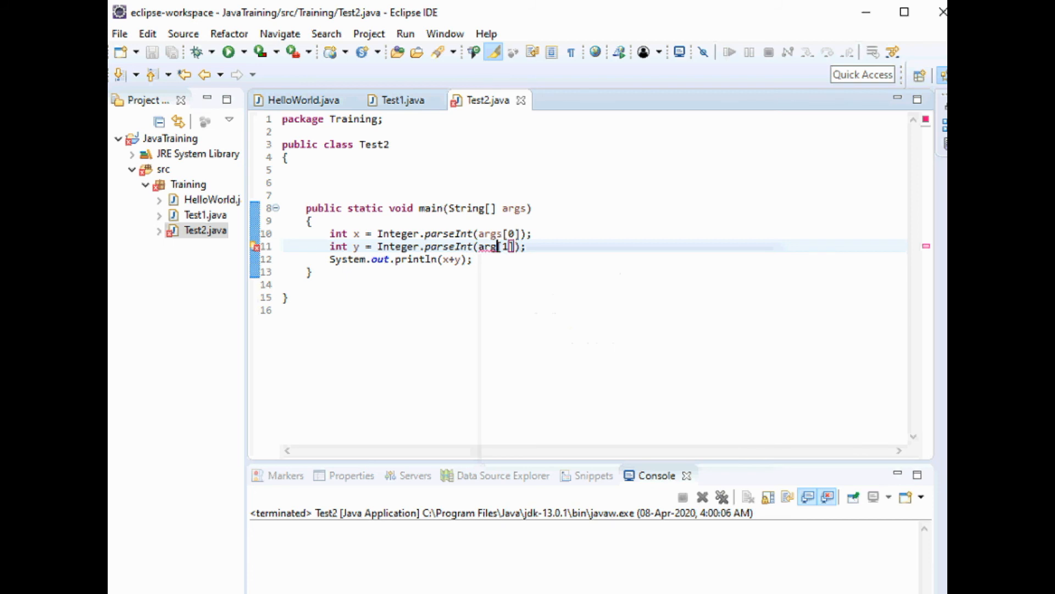
type("\" \"")
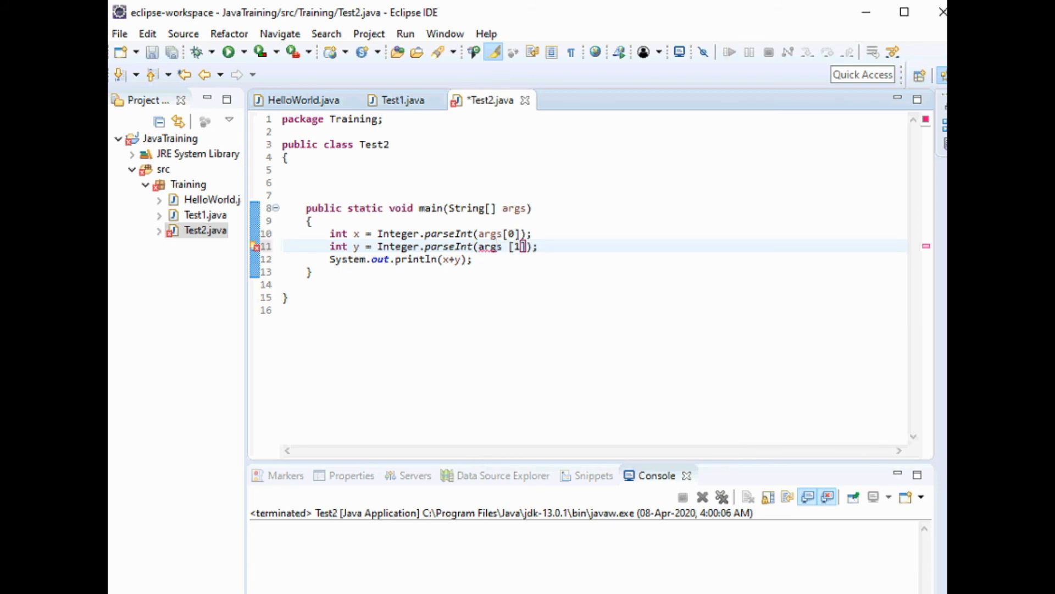
key("ctrl+s")
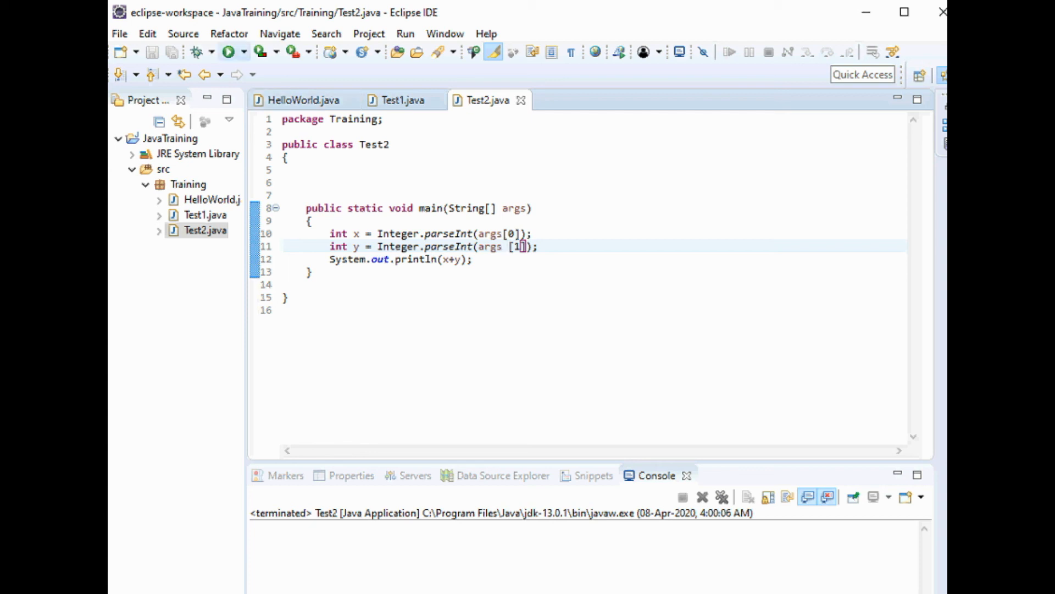
left_click(225, 51)
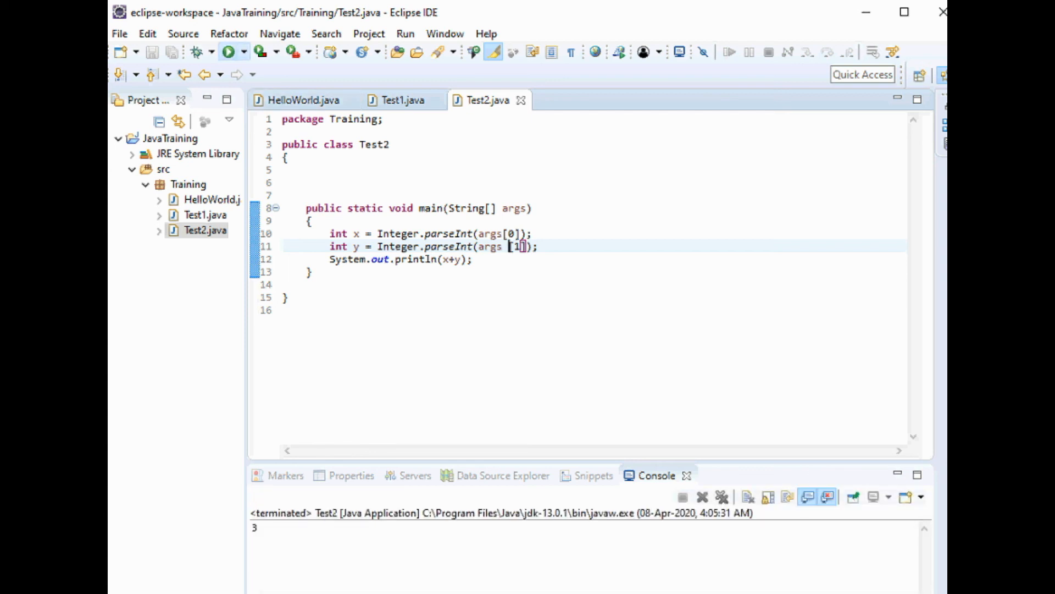
Set Test2's program arguments to 10 25 and run it so the Console prints 35.
right_click(515, 246)
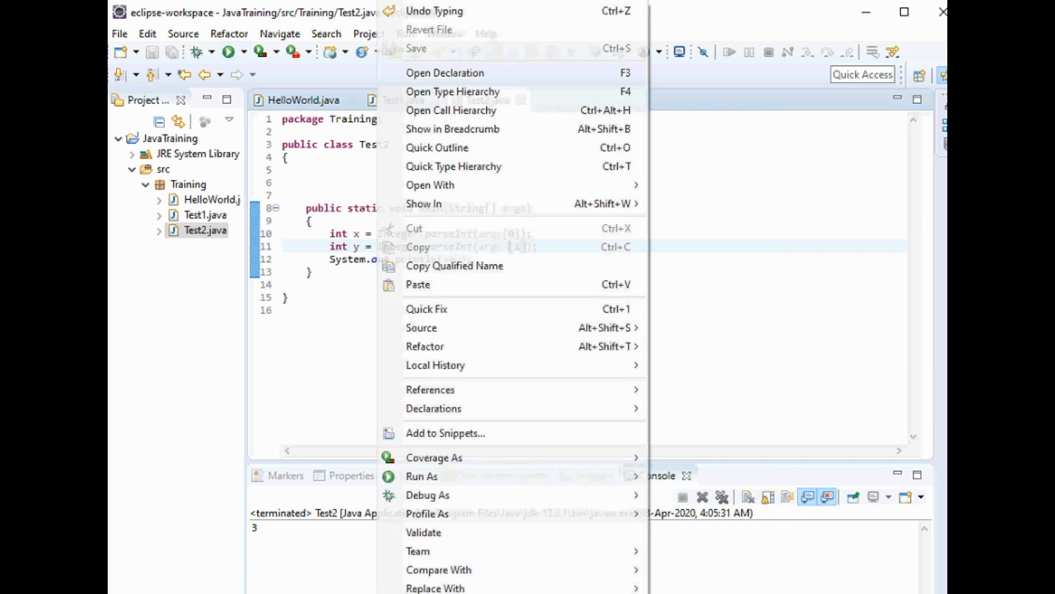
mouse_move(422, 476)
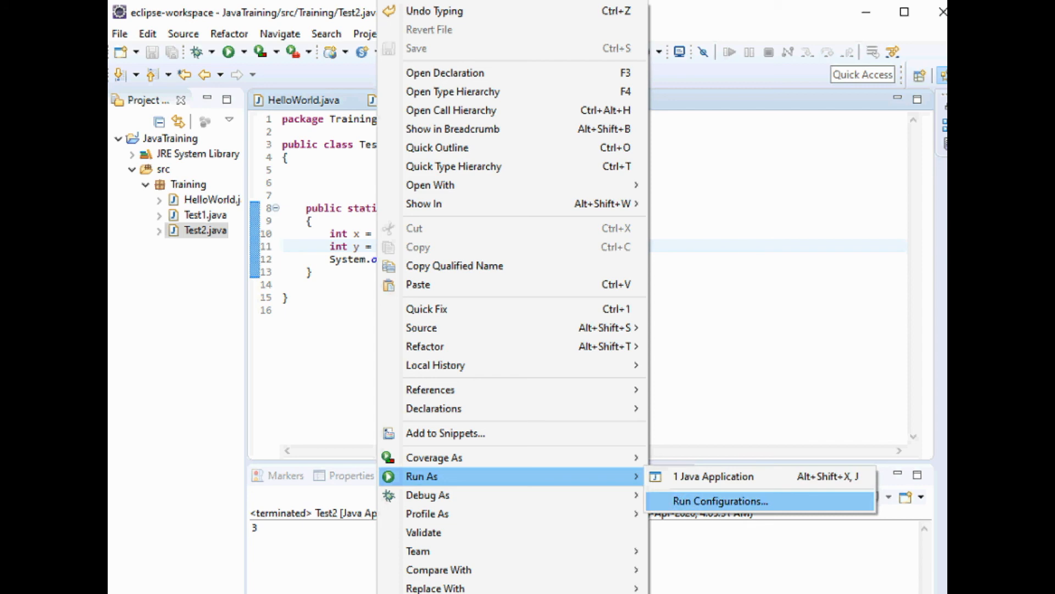
left_click(720, 501)
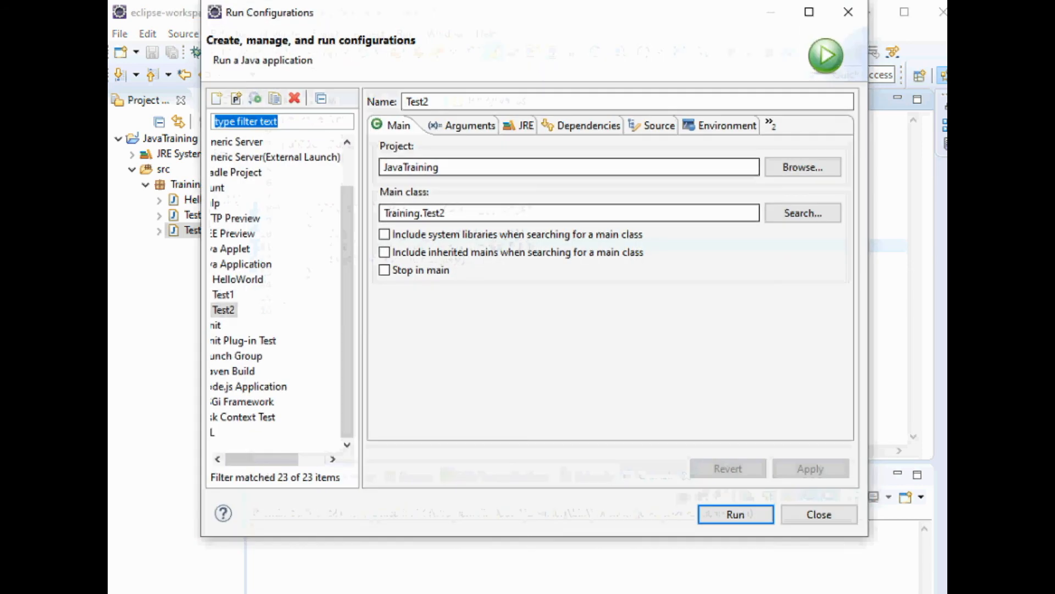
left_click(457, 125)
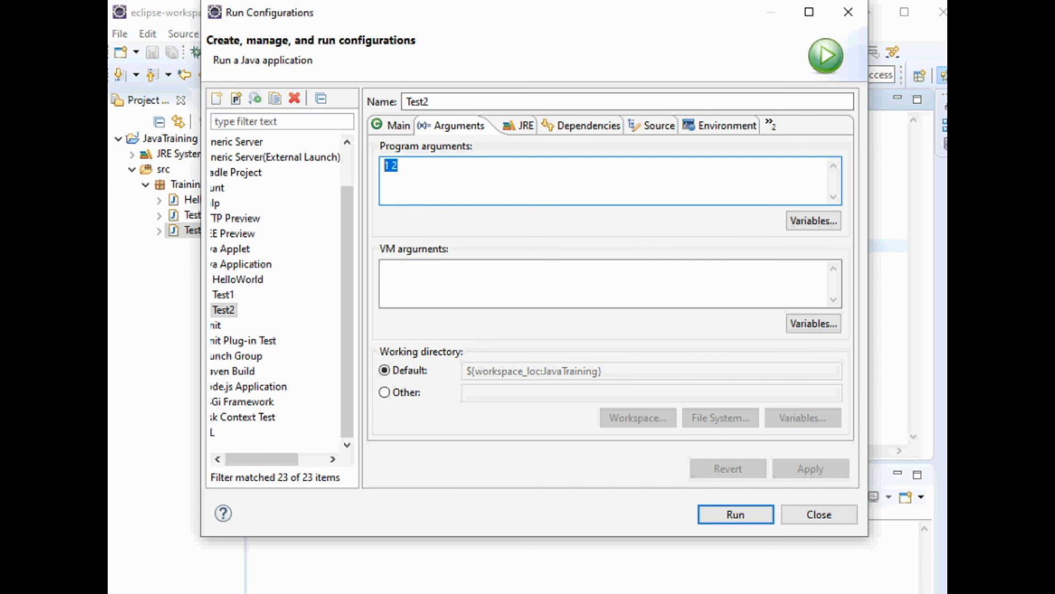
type("10")
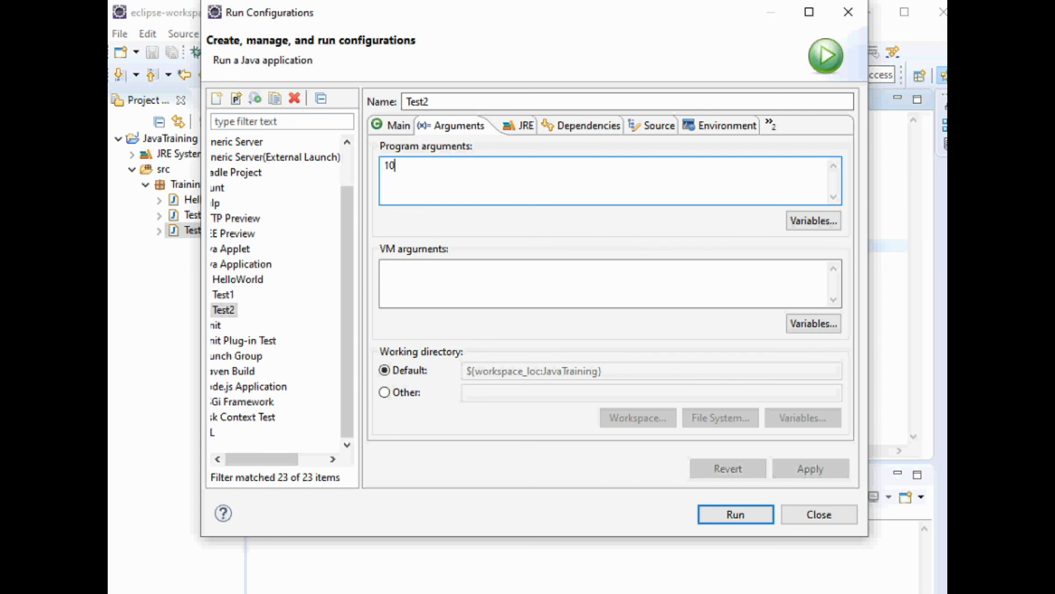
type("25")
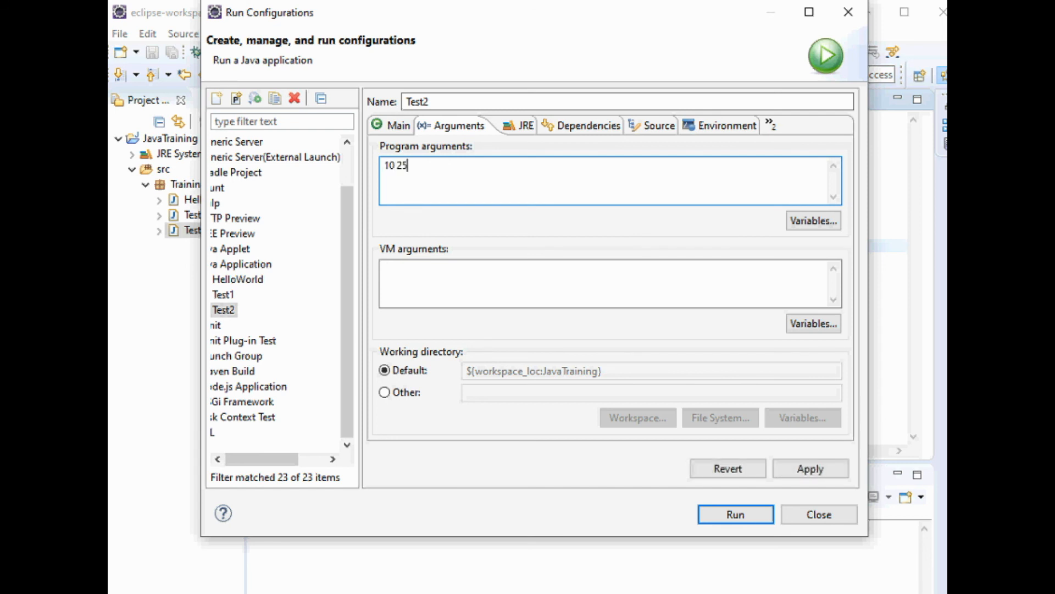
left_click(810, 468)
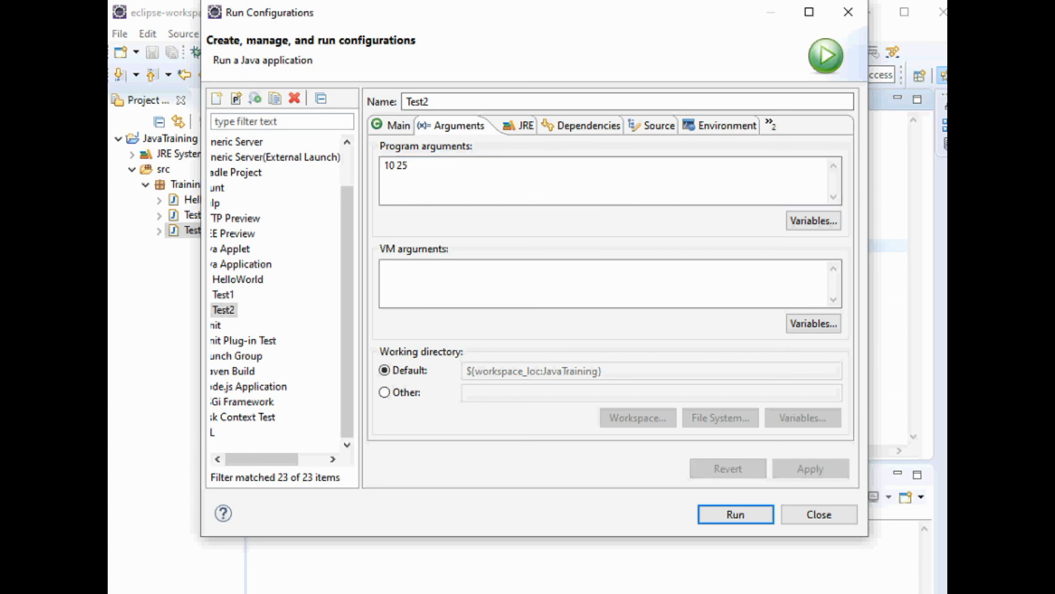
left_click(735, 514)
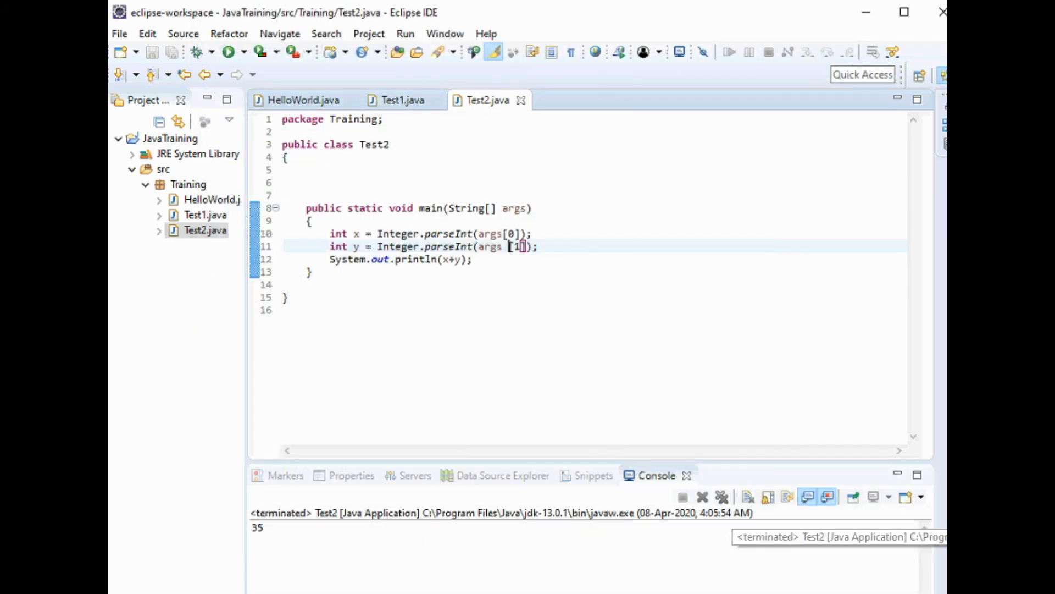